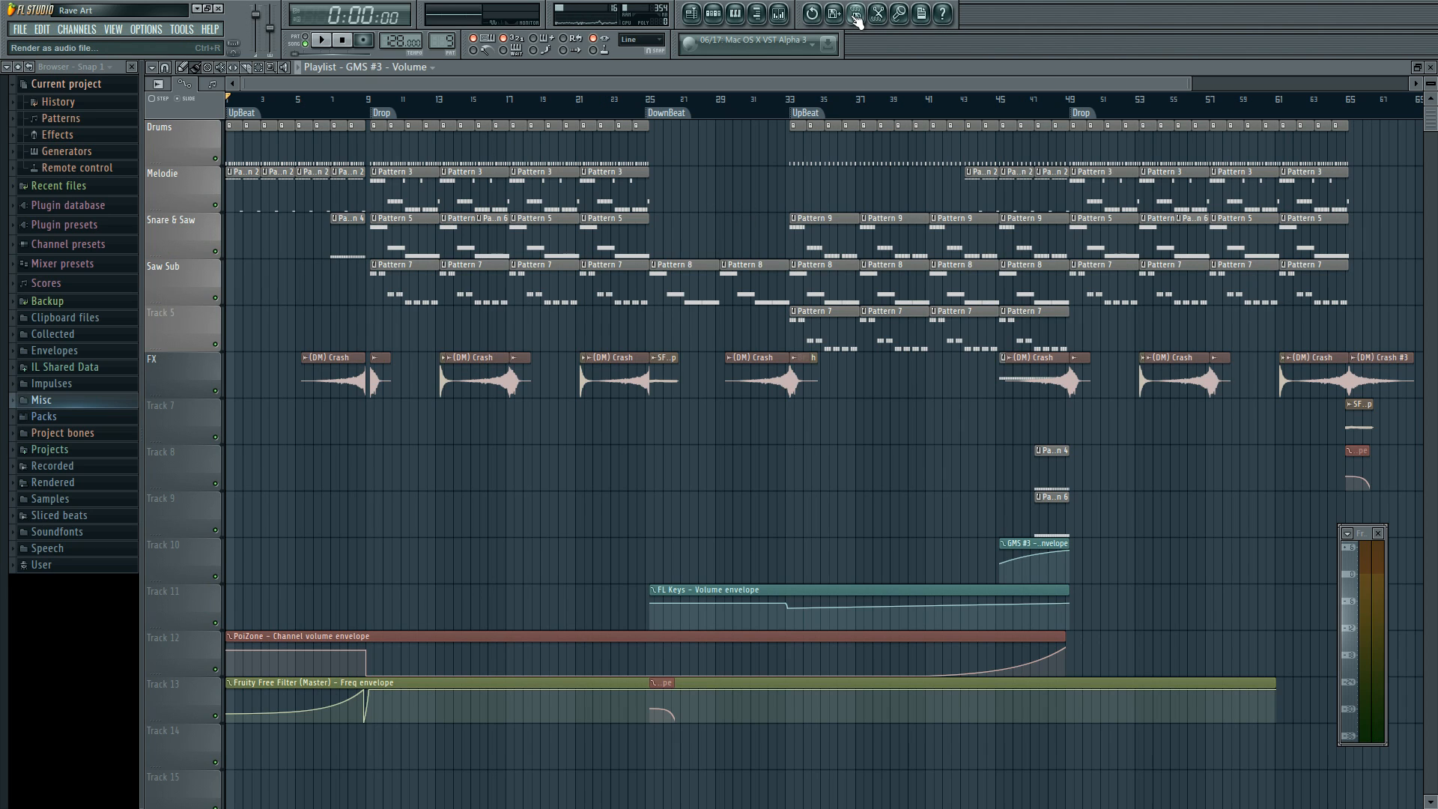
Start a WAV export and save it under the suggested name TheOneAqua - Rave Art
{"action": "left_click", "coordinate": [854, 14]}
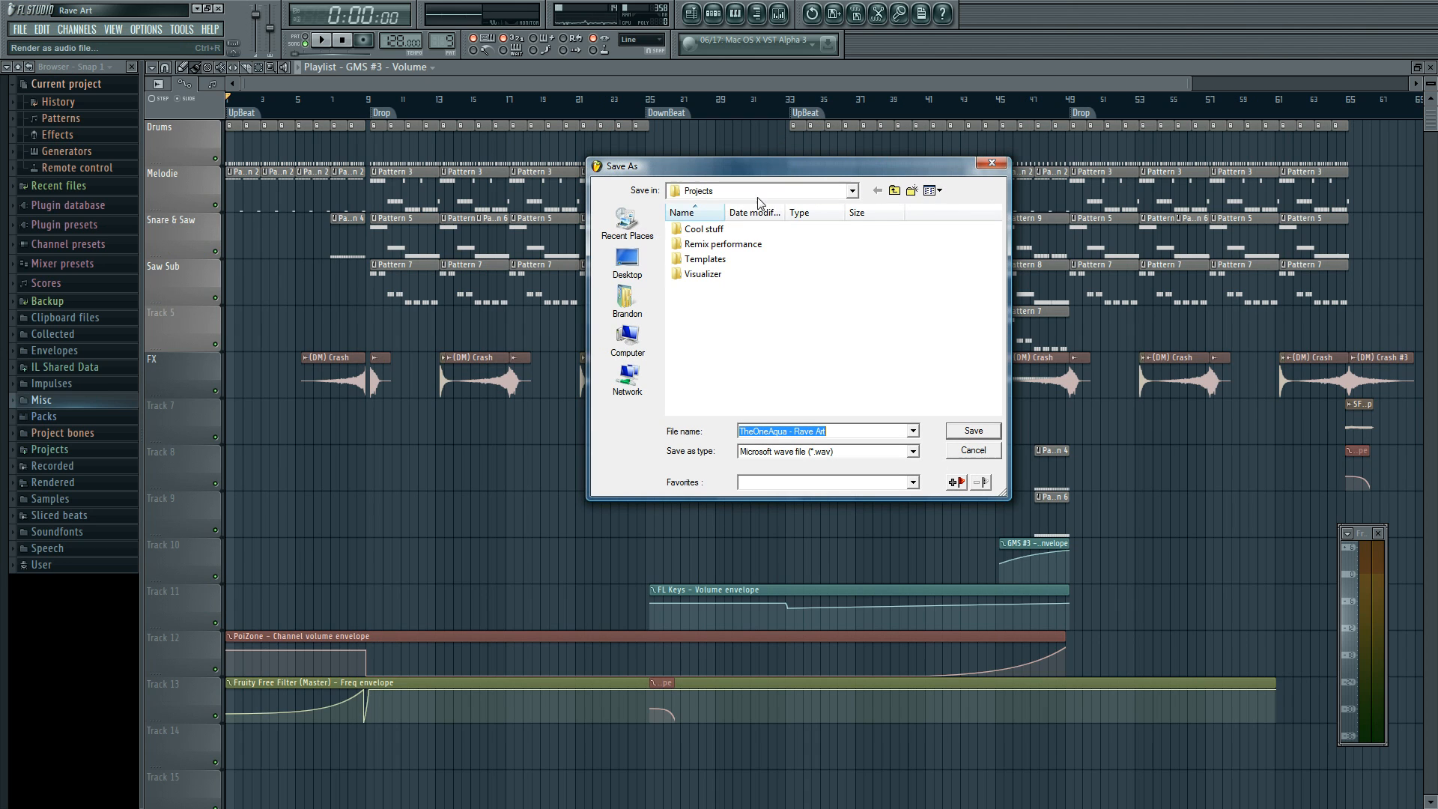
{"action": "left_click", "coordinate": [626, 261]}
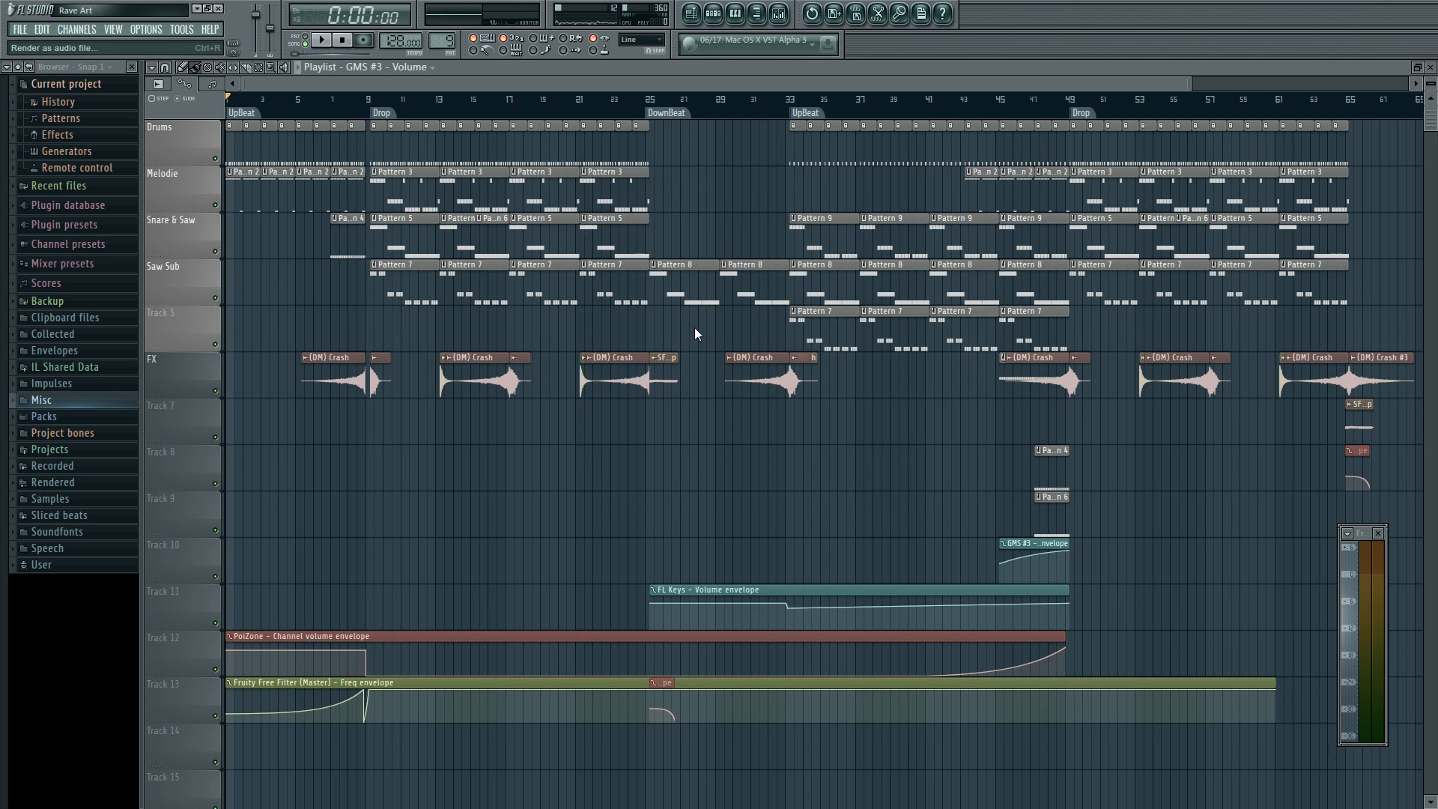
Bring up the render settings showing WAV output at 32Bit float depth
{"action": "left_click", "coordinate": [56, 48]}
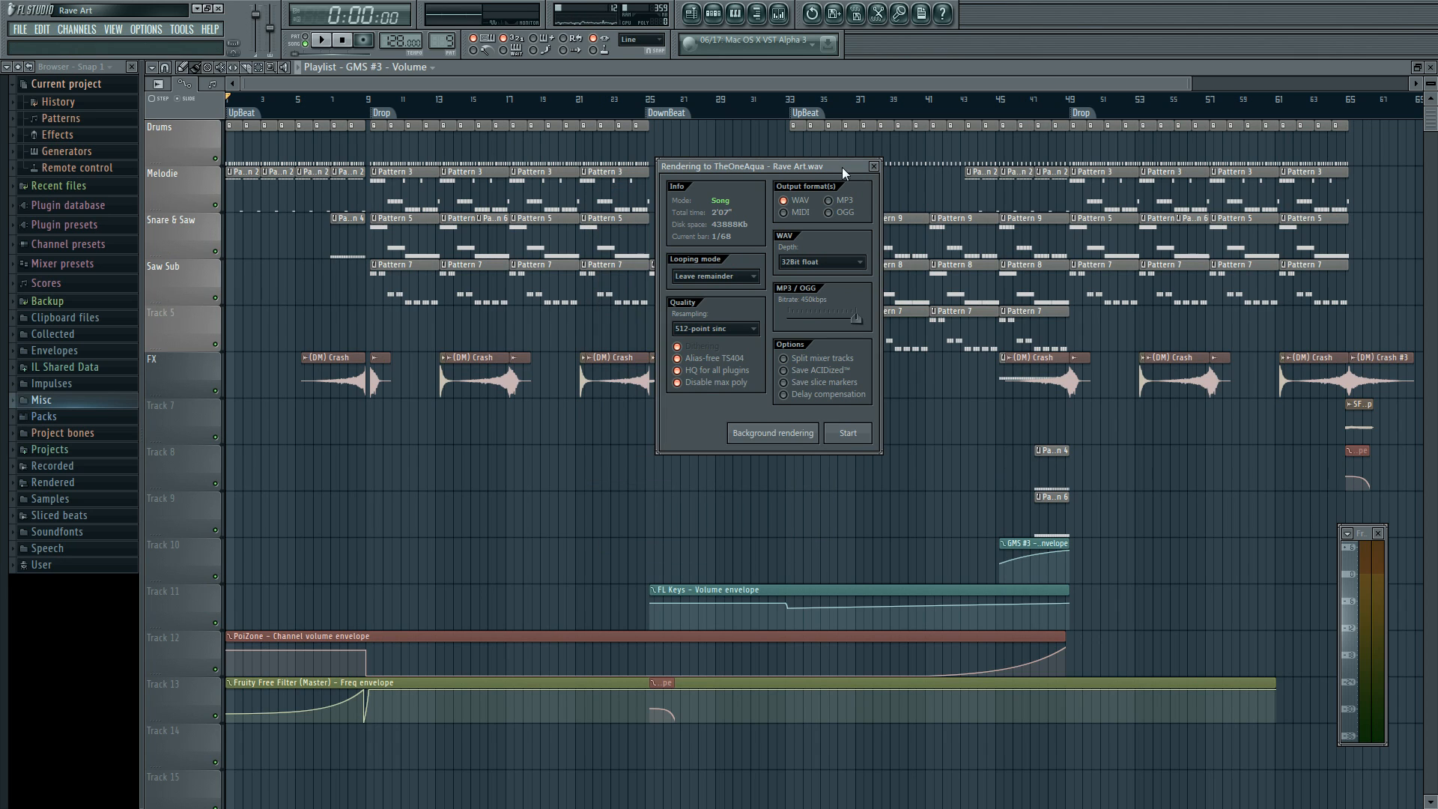
{"action": "mouse_move", "coordinate": [800, 199]}
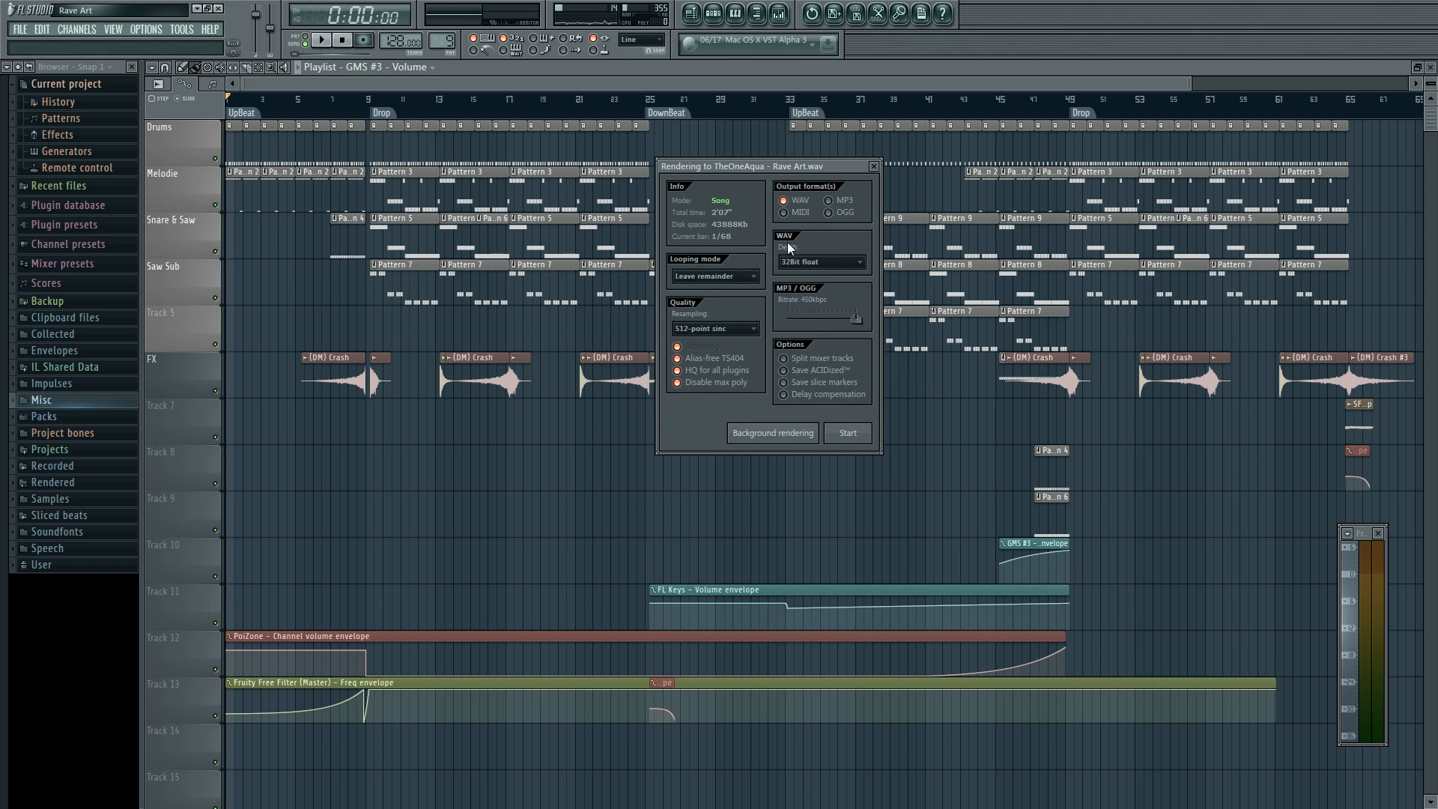
{"action": "left_click", "coordinate": [819, 262]}
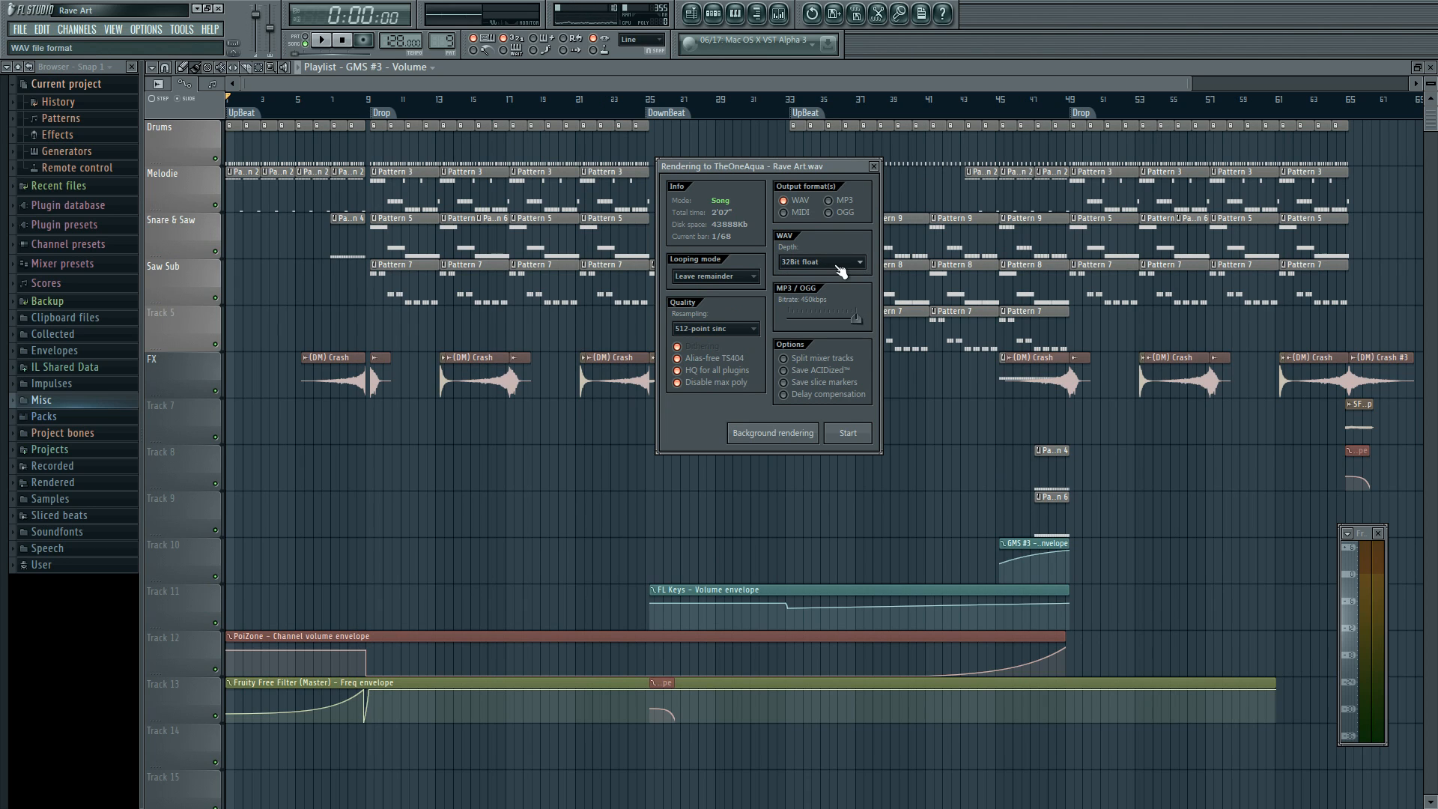
{"action": "mouse_move", "coordinate": [686, 324]}
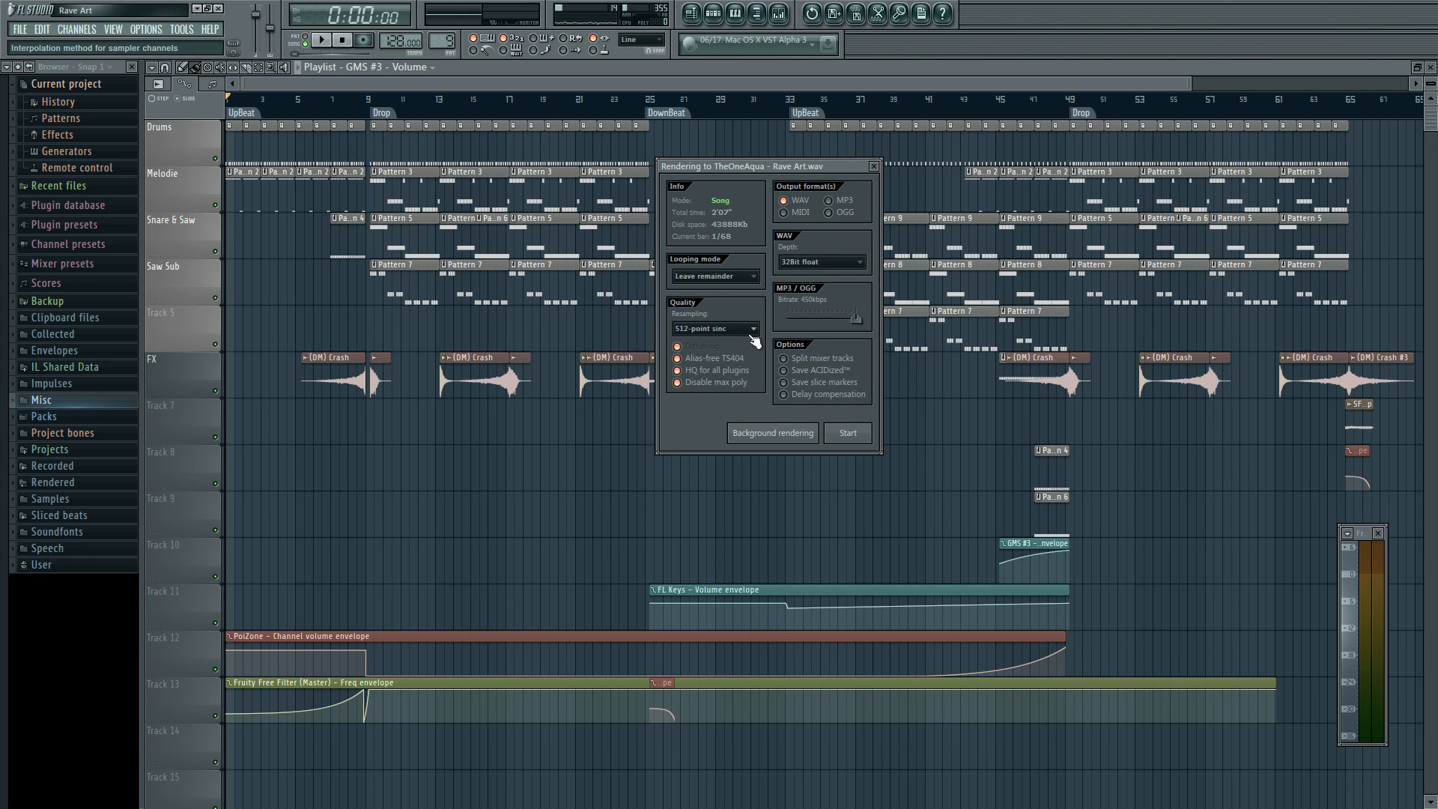
{"action": "left_click", "coordinate": [713, 328]}
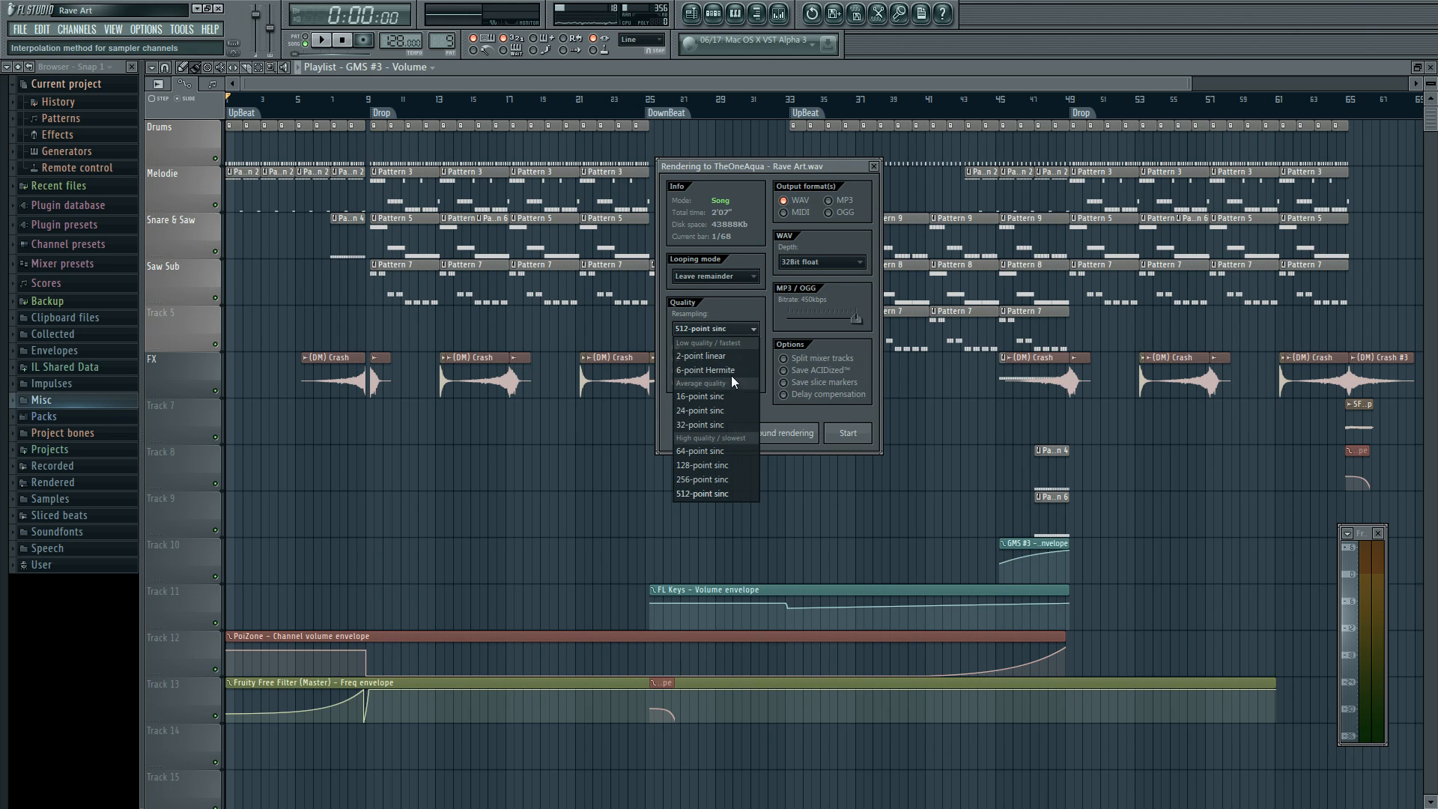
{"action": "mouse_move", "coordinate": [705, 357]}
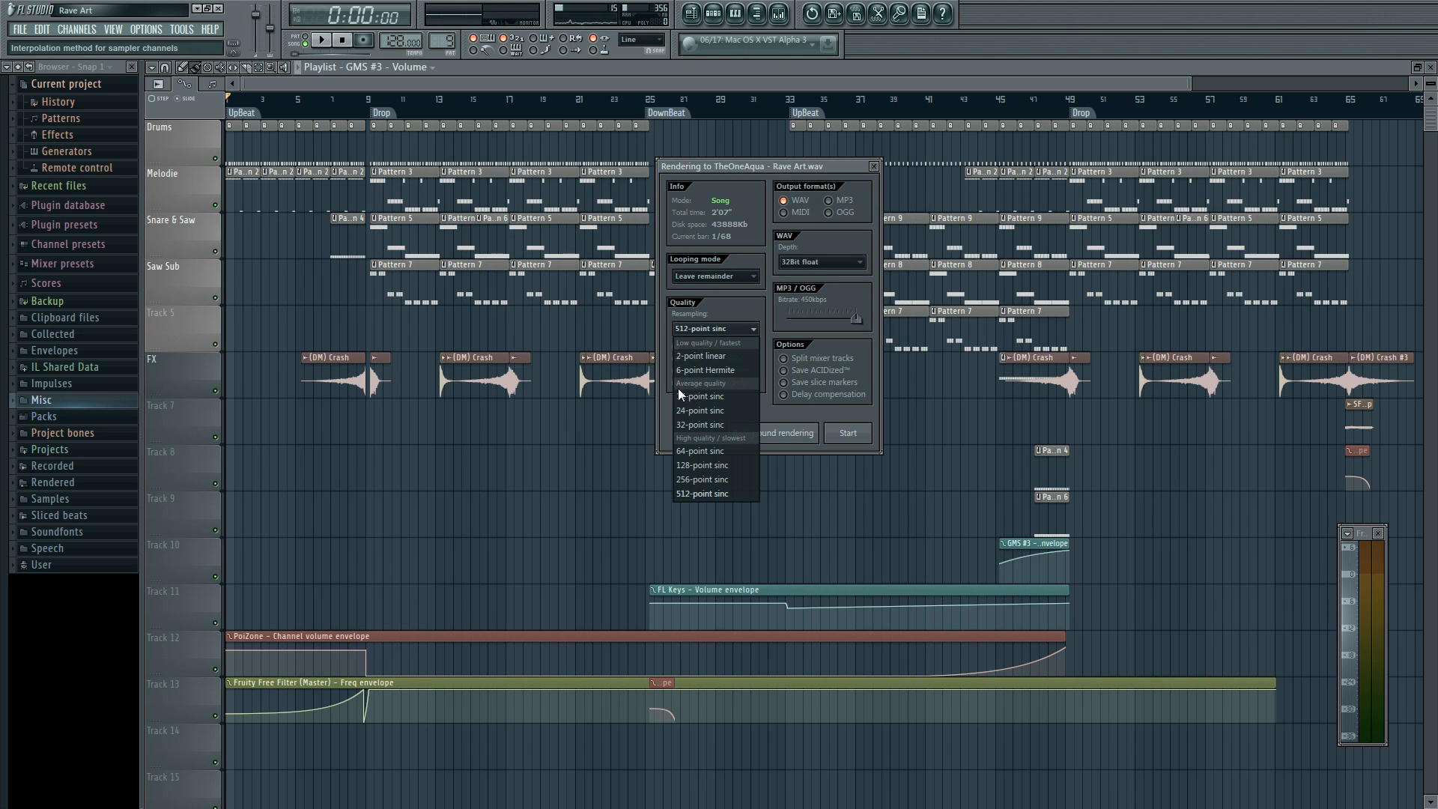
{"action": "mouse_move", "coordinate": [716, 411]}
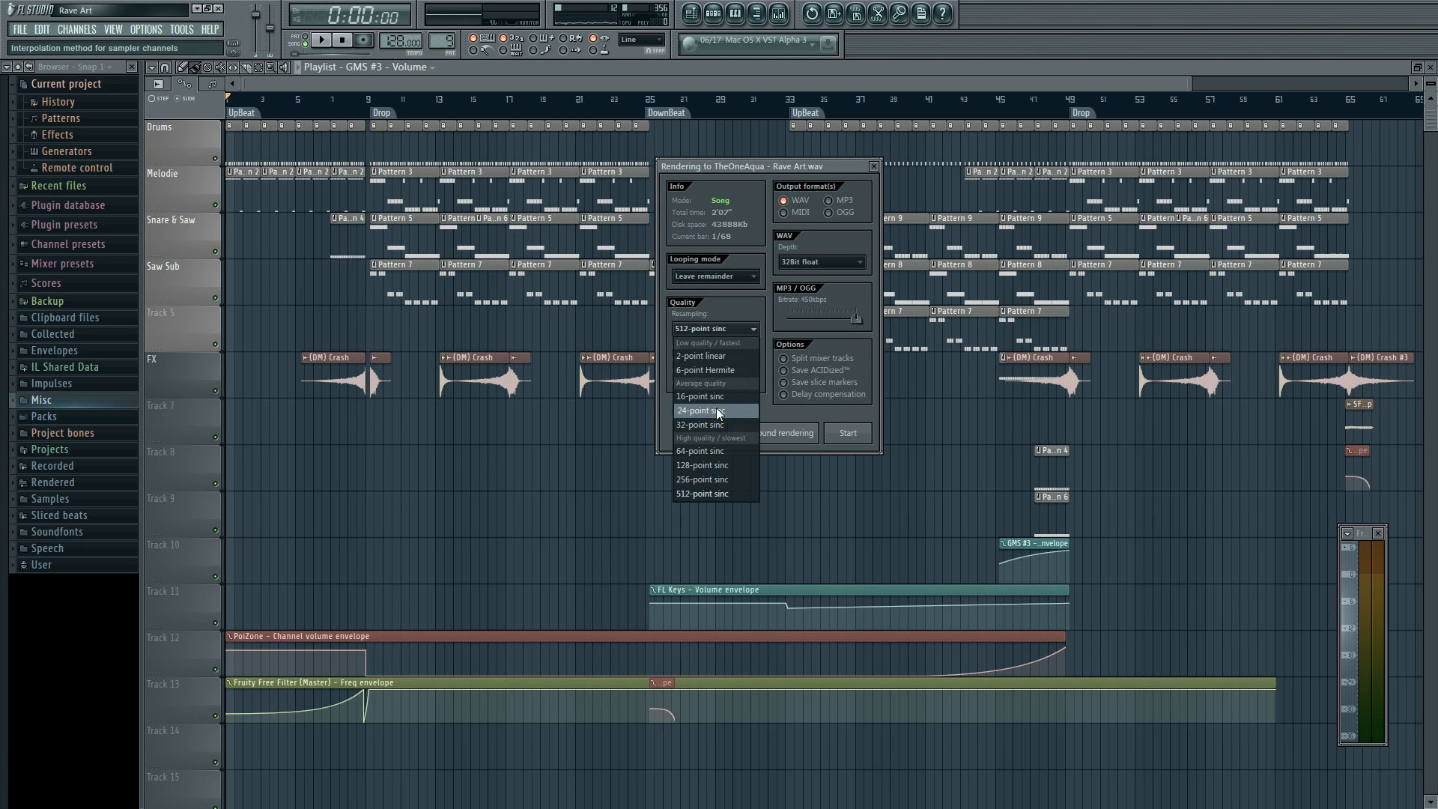
{"action": "mouse_move", "coordinate": [738, 451]}
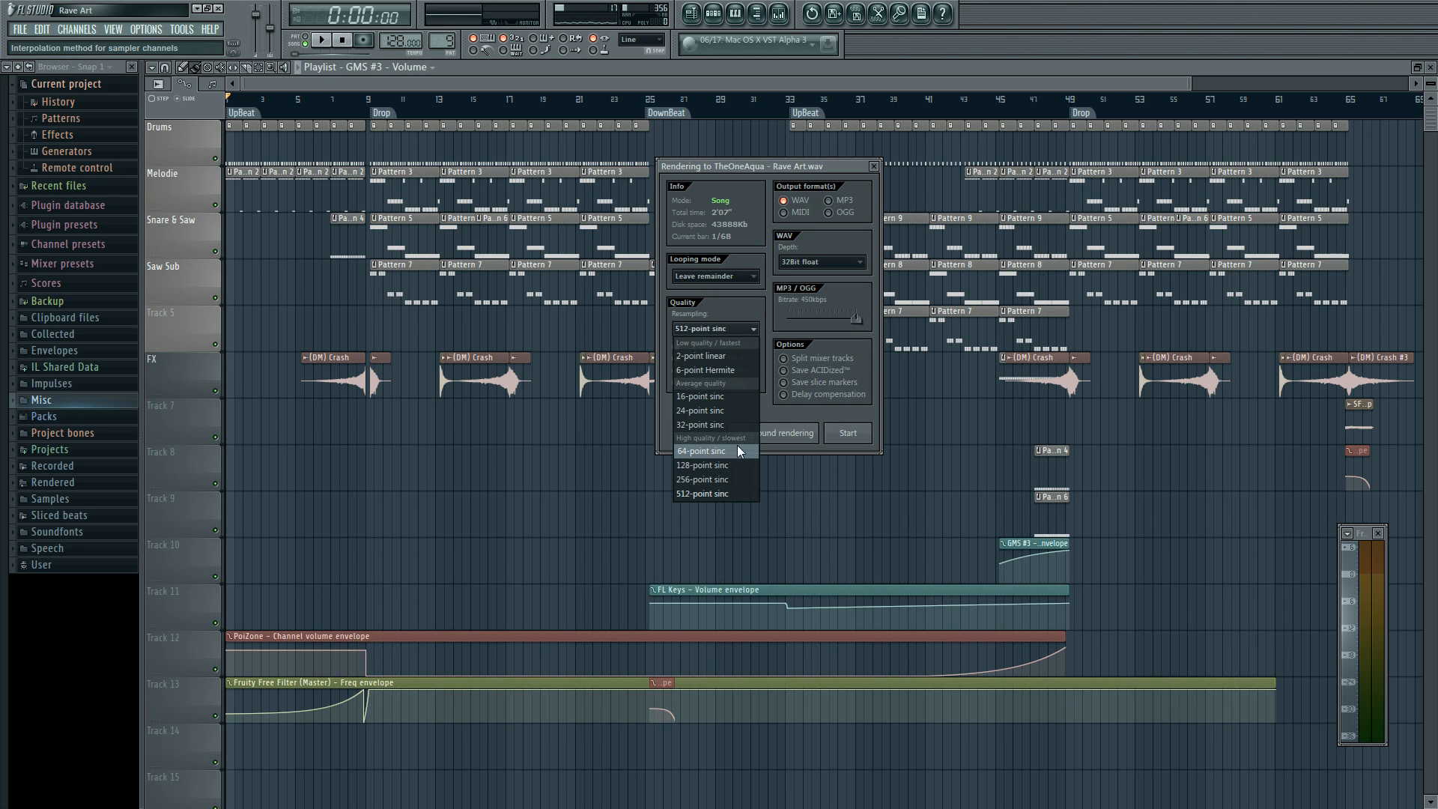
{"action": "mouse_move", "coordinate": [716, 479]}
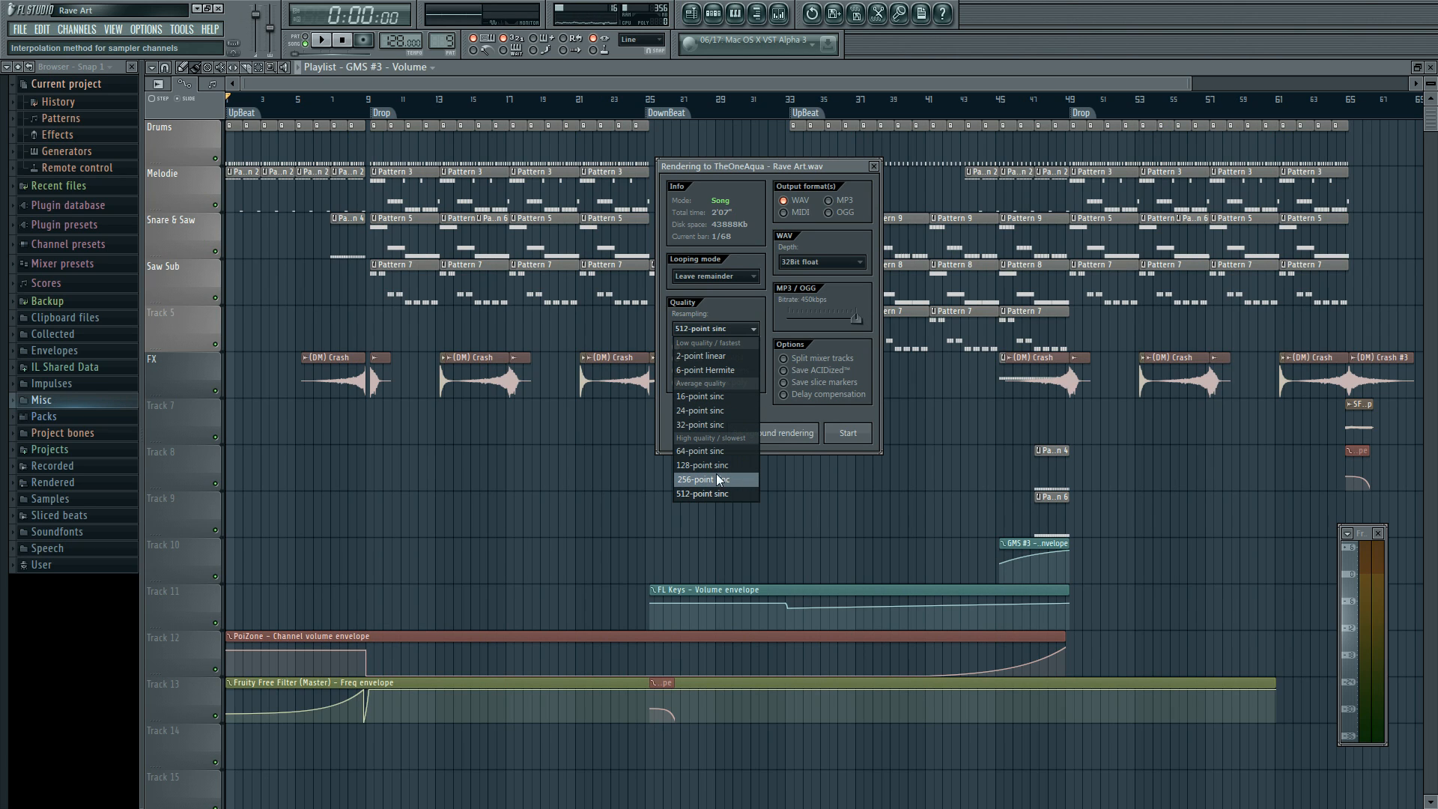
{"action": "mouse_move", "coordinate": [716, 493]}
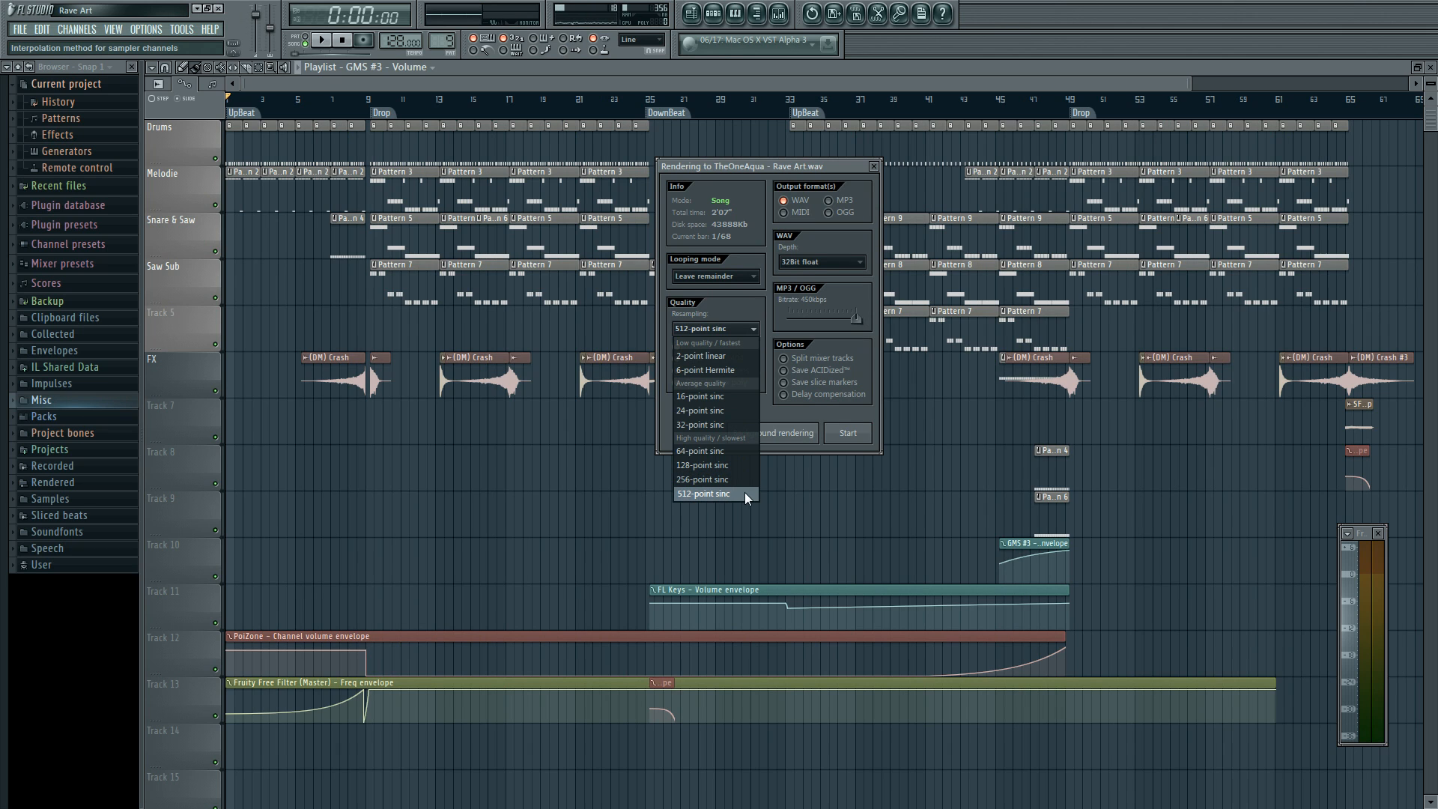
{"action": "left_click", "coordinate": [702, 493]}
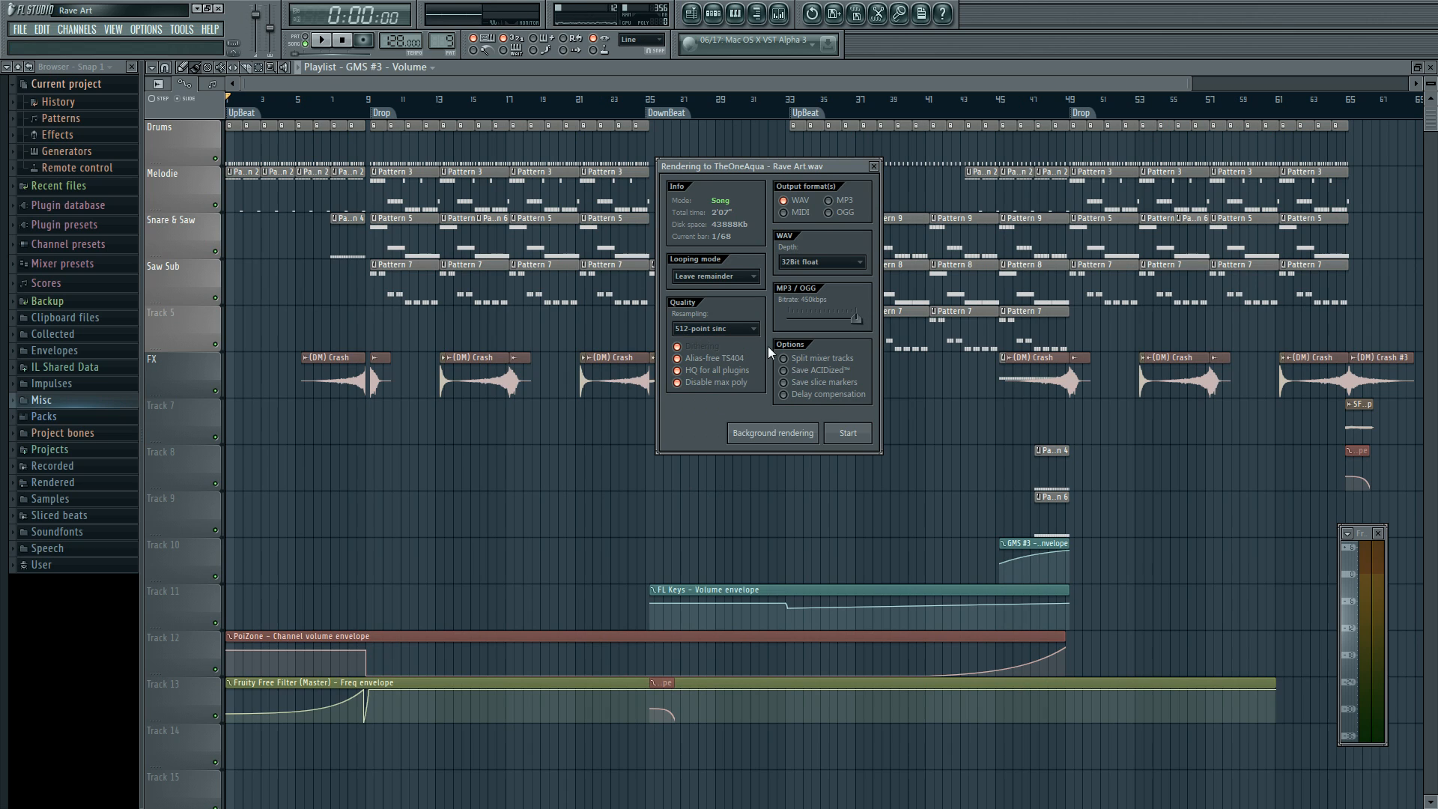
{"action": "mouse_move", "coordinate": [820, 178]}
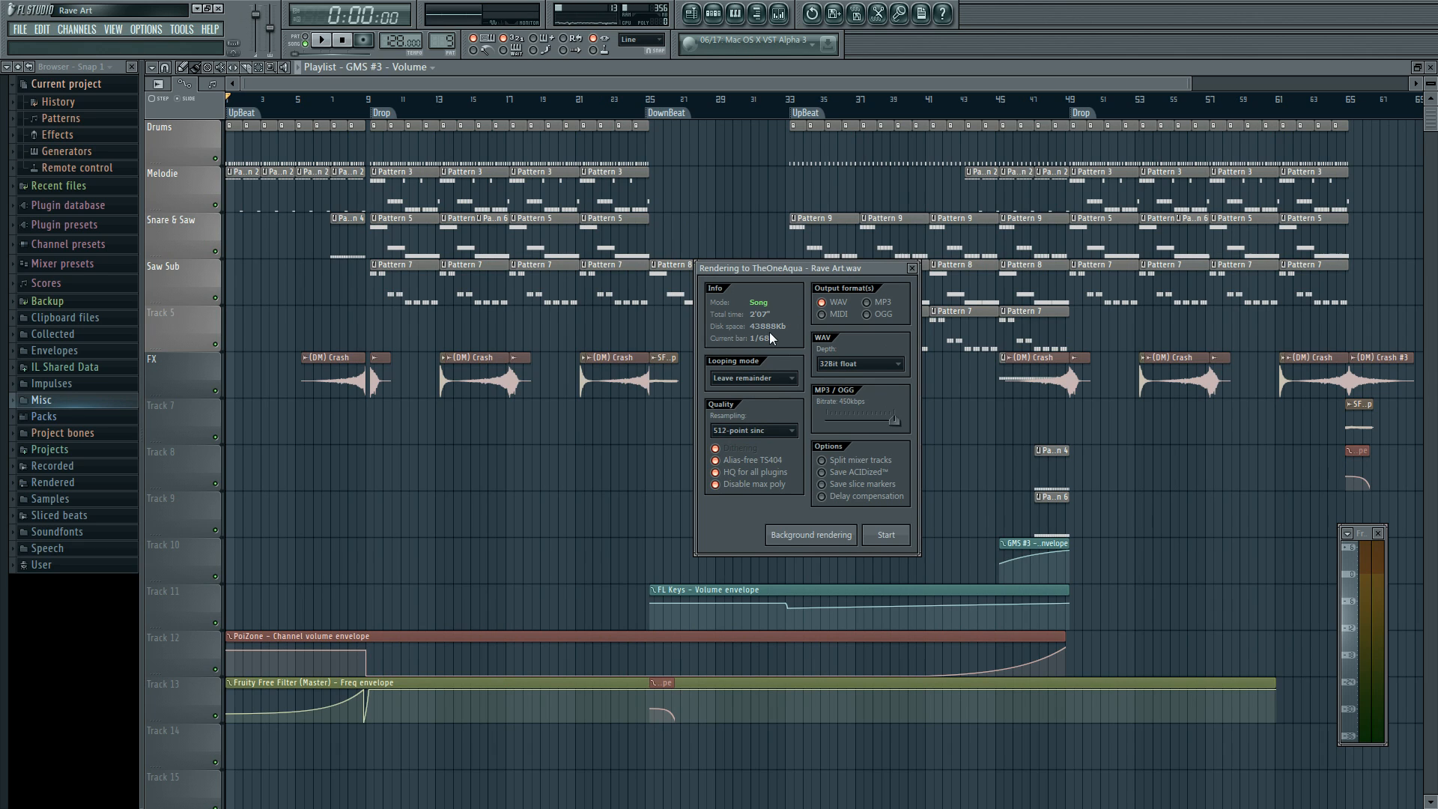
{"action": "mouse_move", "coordinate": [778, 340]}
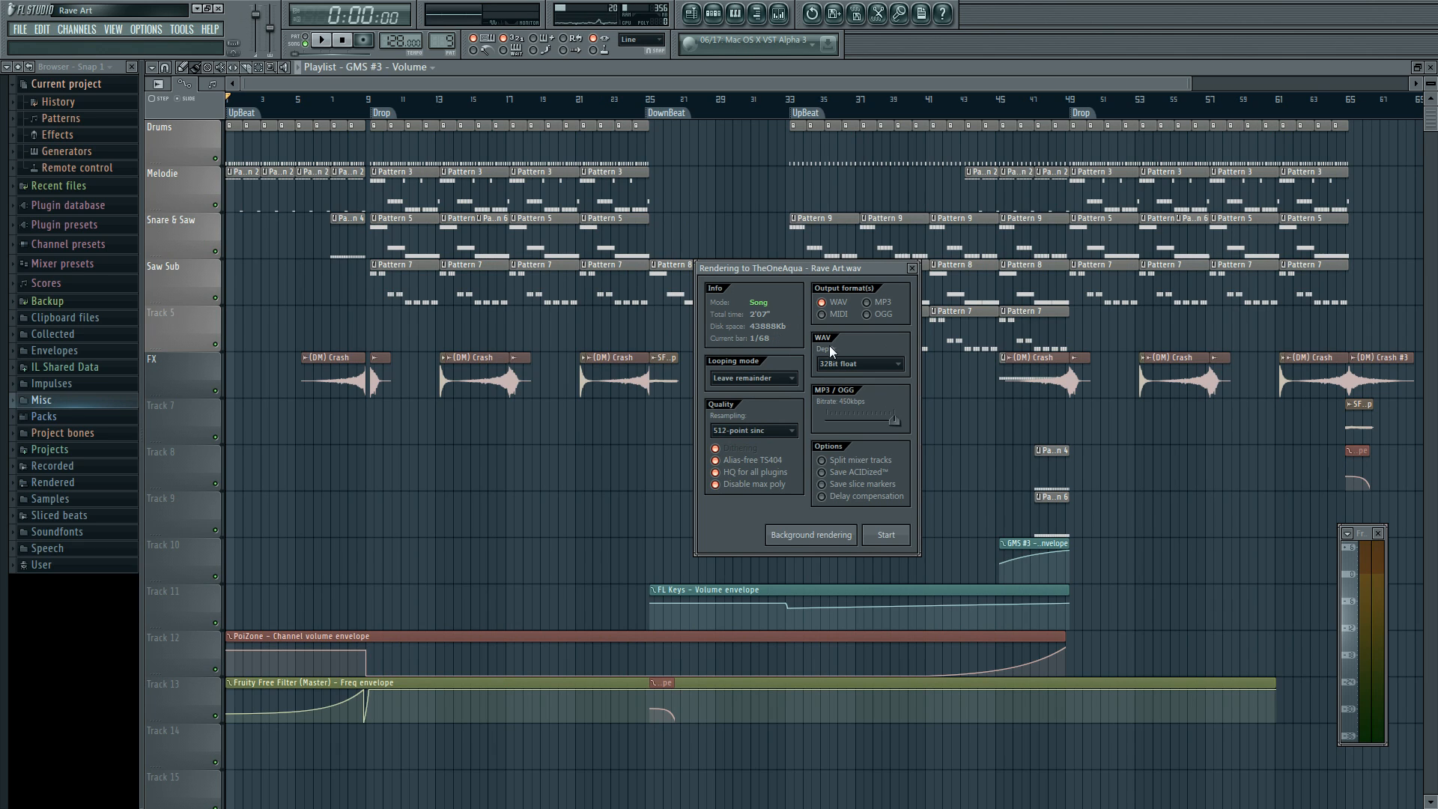
Move the Rendering dialog further right over the playlist, settings unchanged
{"action": "left_click_drag", "start_coordinate": [799, 266], "coordinate": [752, 166]}
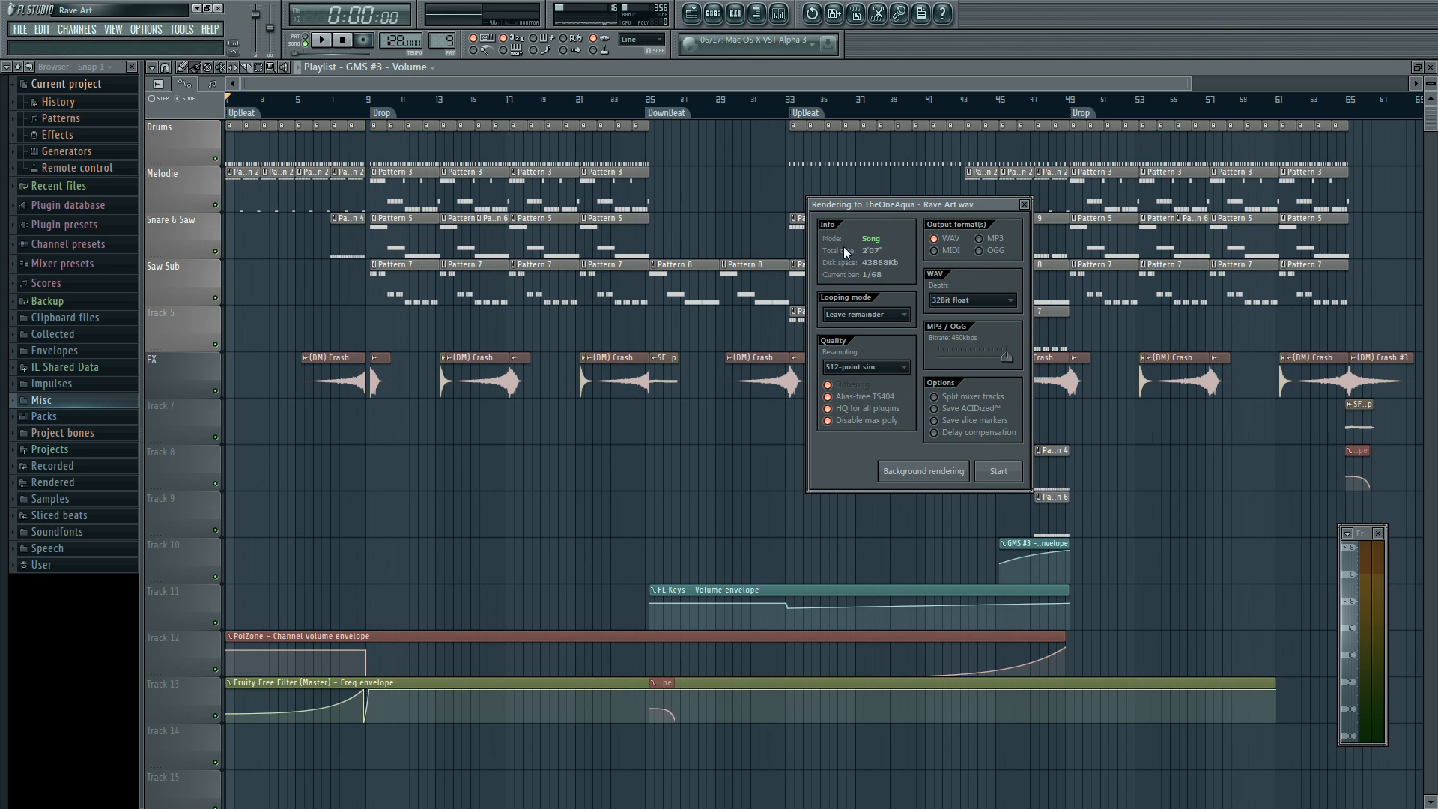
Switch the render output to MP3 and raise the MP3 bitrate to its high end
{"action": "left_click", "coordinate": [978, 238]}
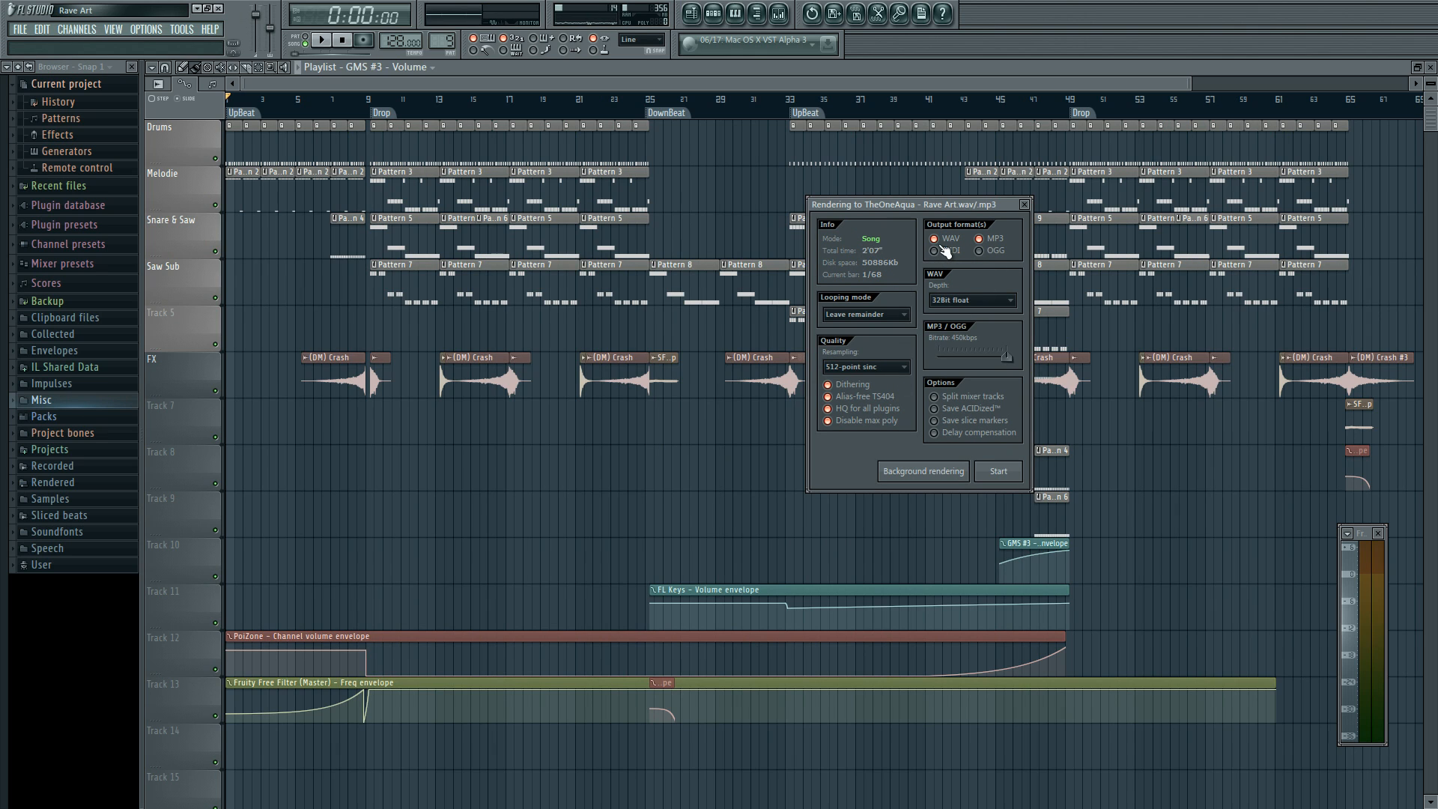
{"action": "left_click", "coordinate": [978, 238]}
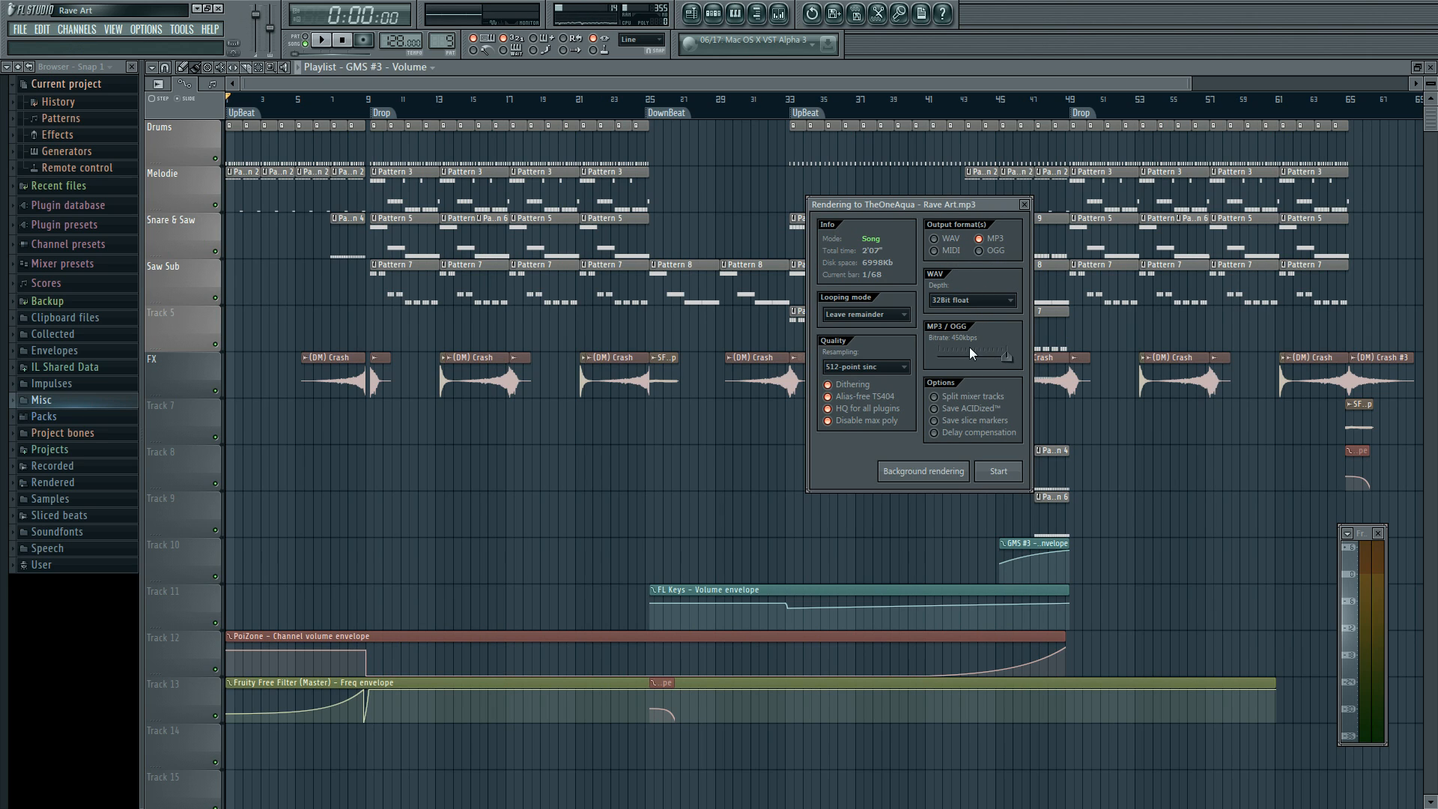
{"action": "left_click_drag", "start_coordinate": [990, 349], "coordinate": [954, 349]}
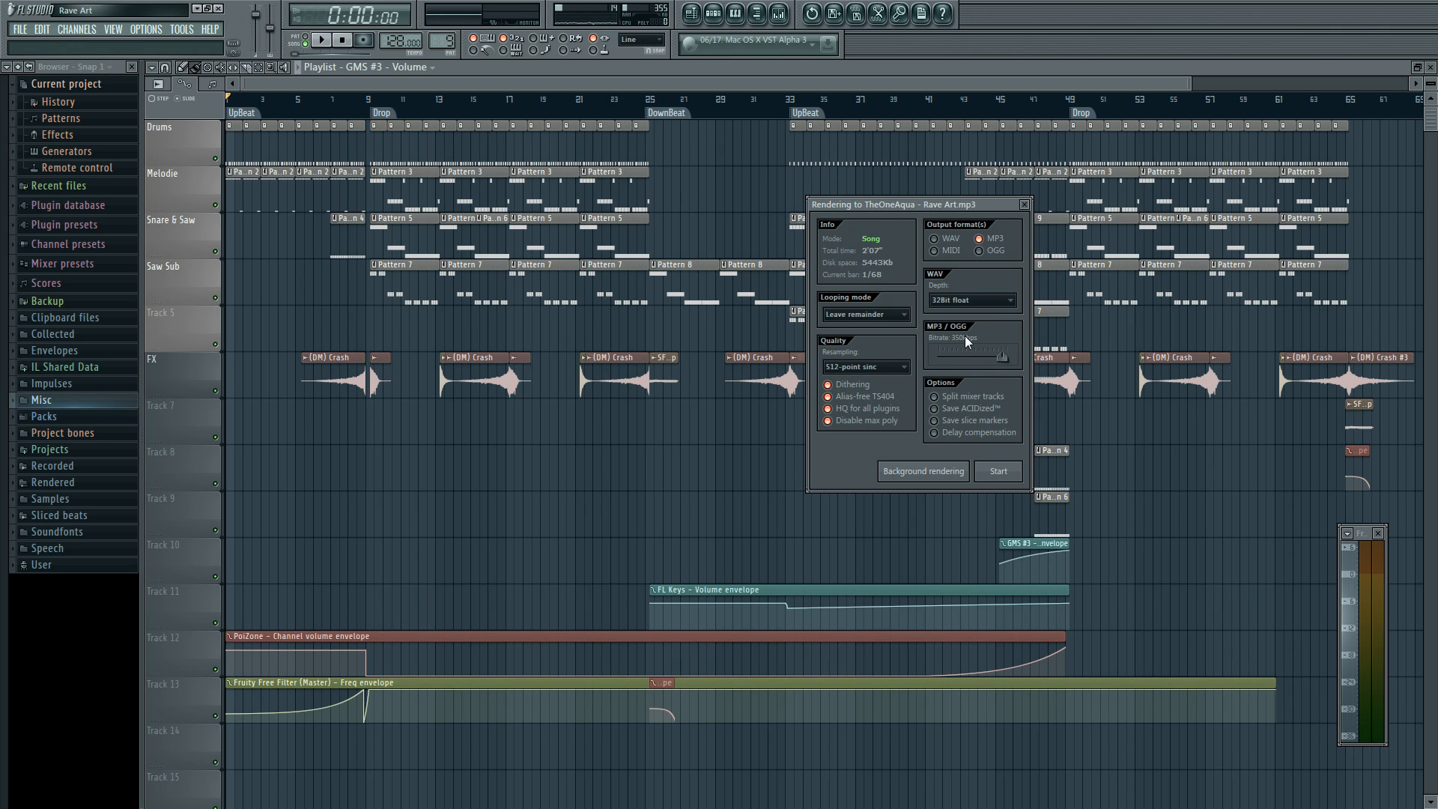
{"action": "mouse_move", "coordinate": [962, 346]}
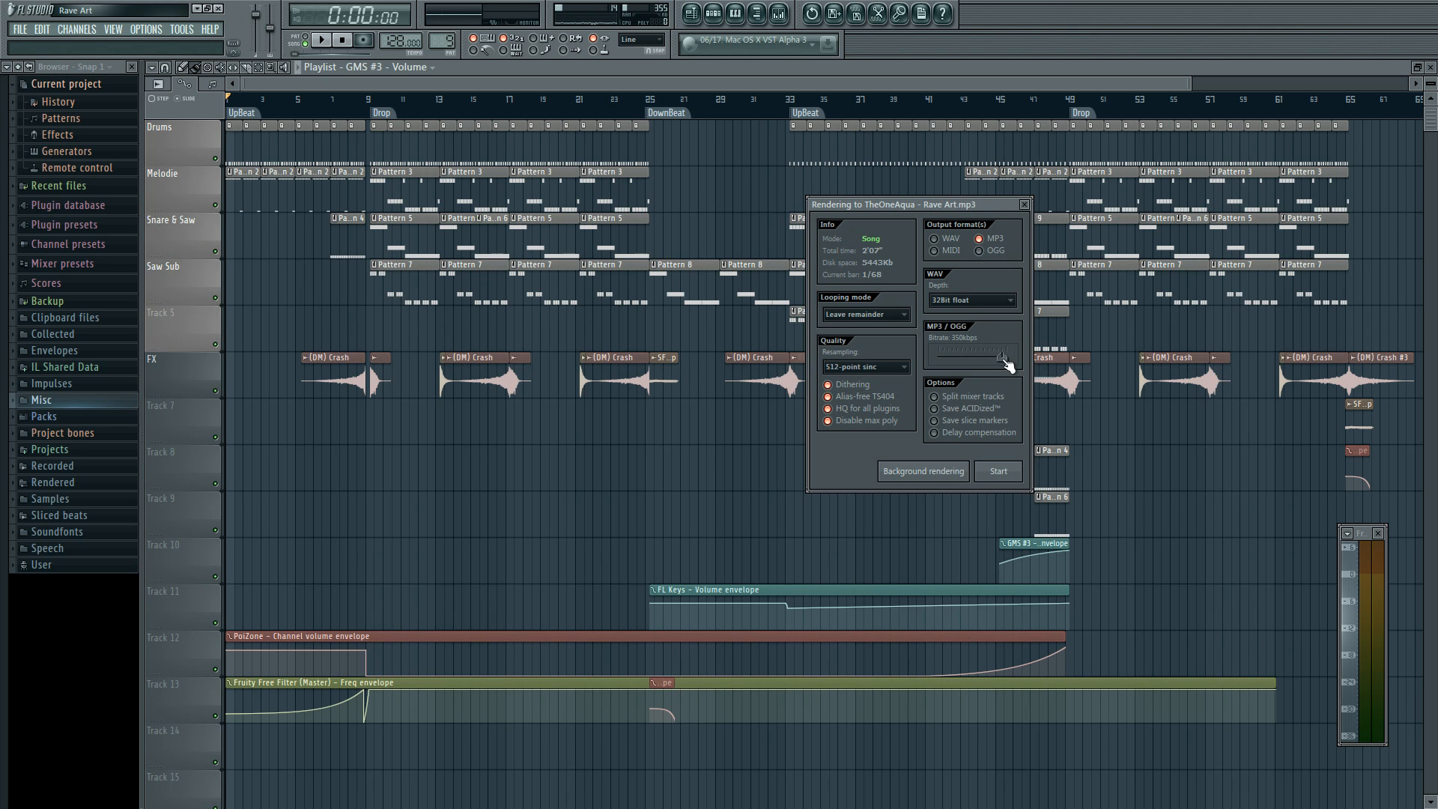
{"action": "left_click_drag", "start_coordinate": [1004, 362], "coordinate": [995, 354]}
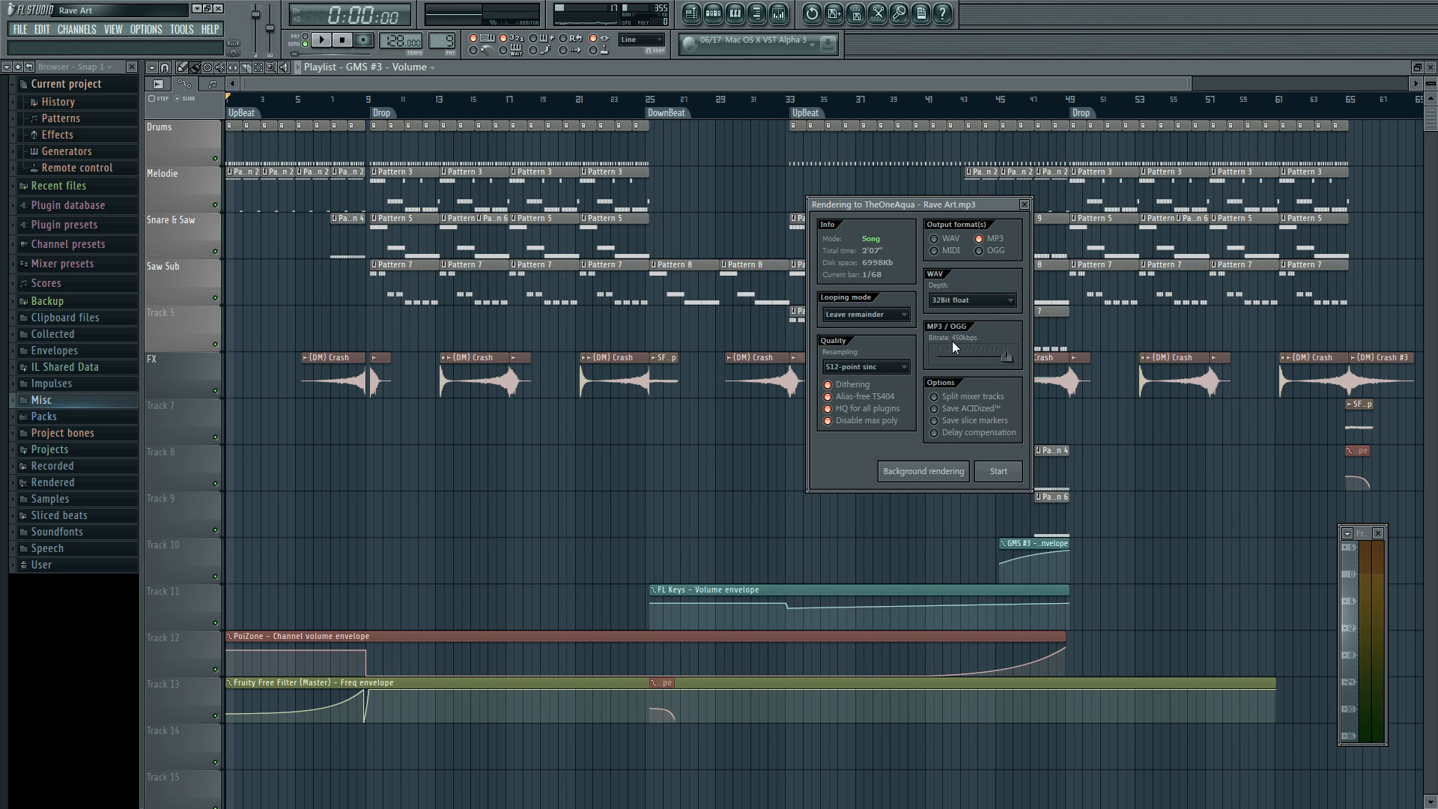
{"action": "mouse_move", "coordinate": [988, 360]}
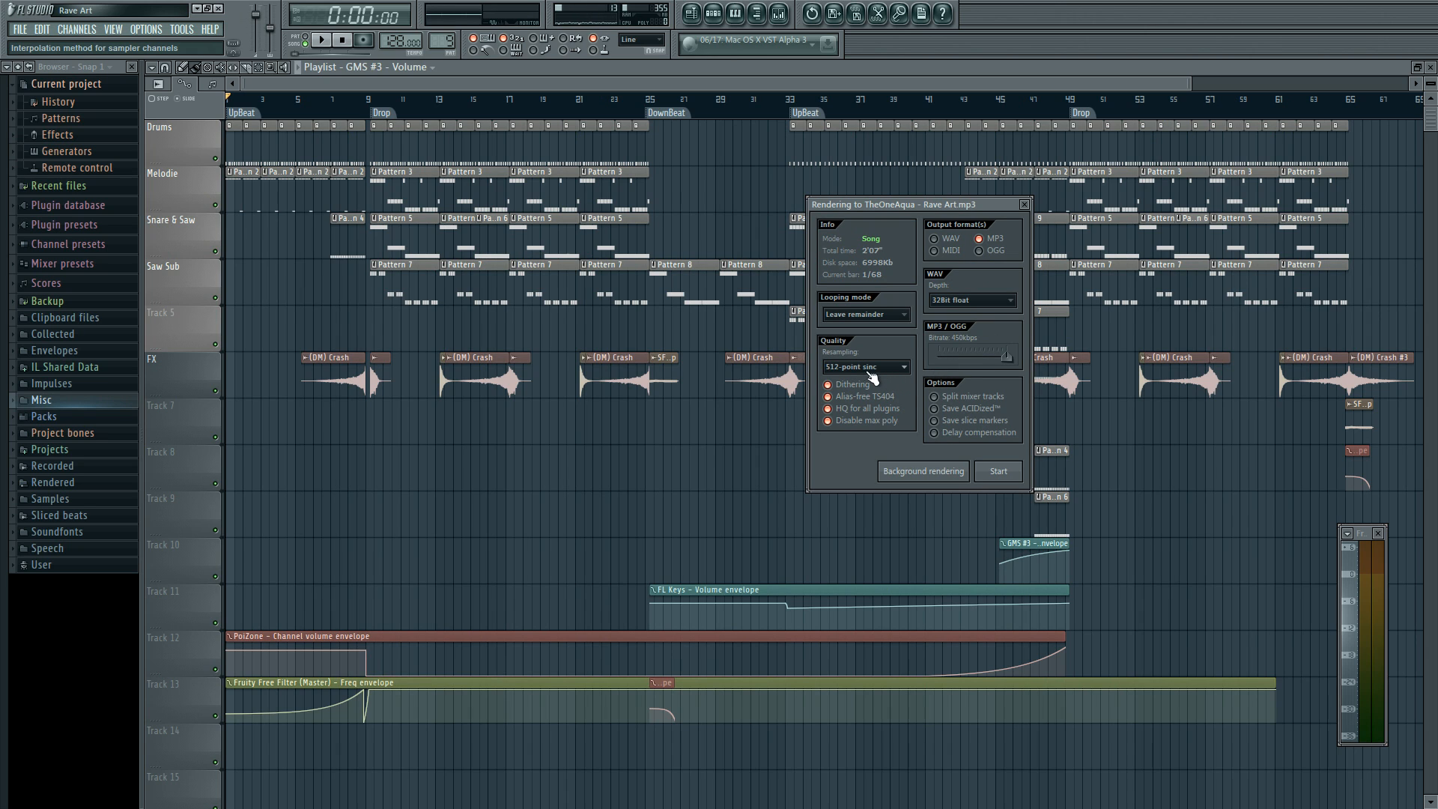
{"action": "left_click", "coordinate": [903, 367]}
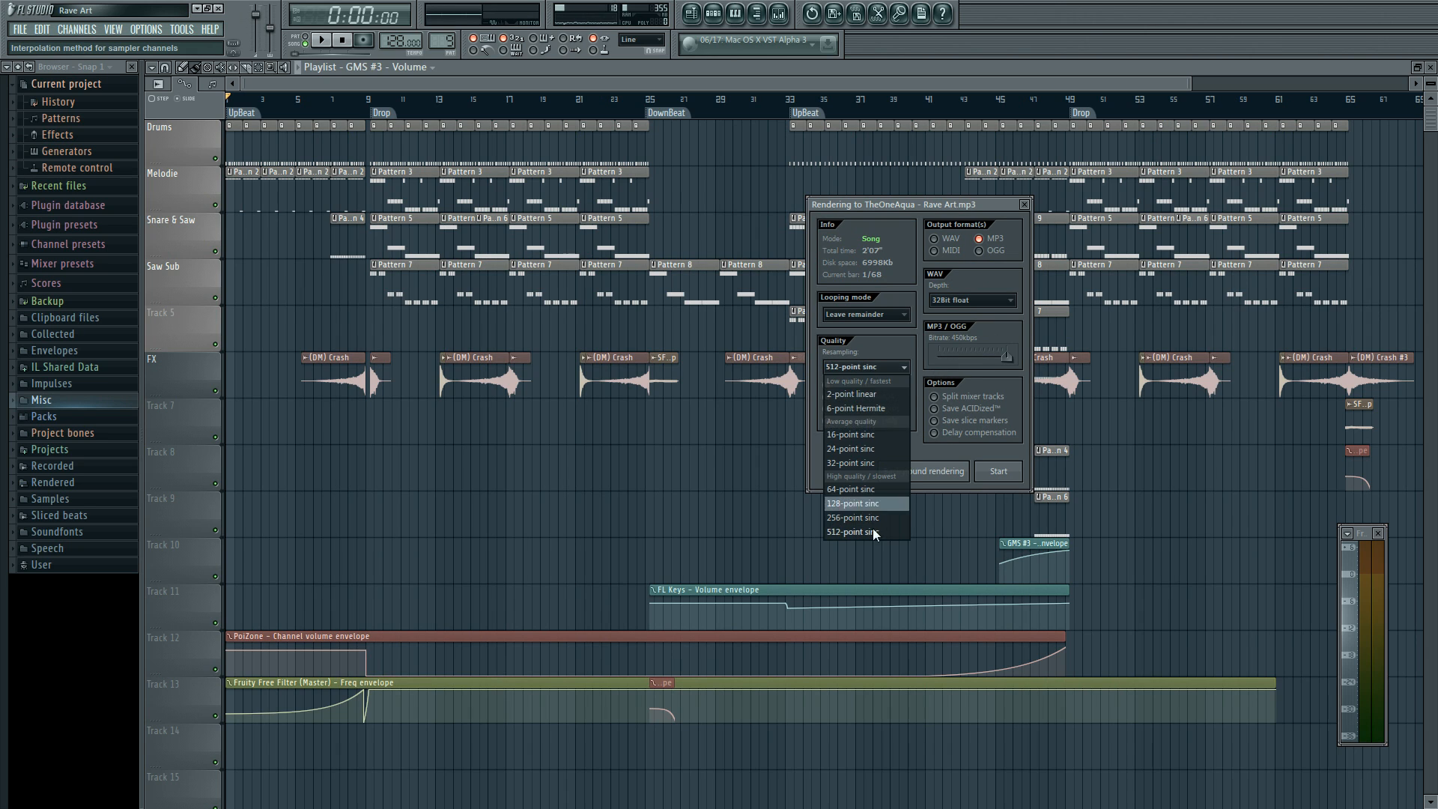
{"action": "left_click", "coordinate": [872, 532]}
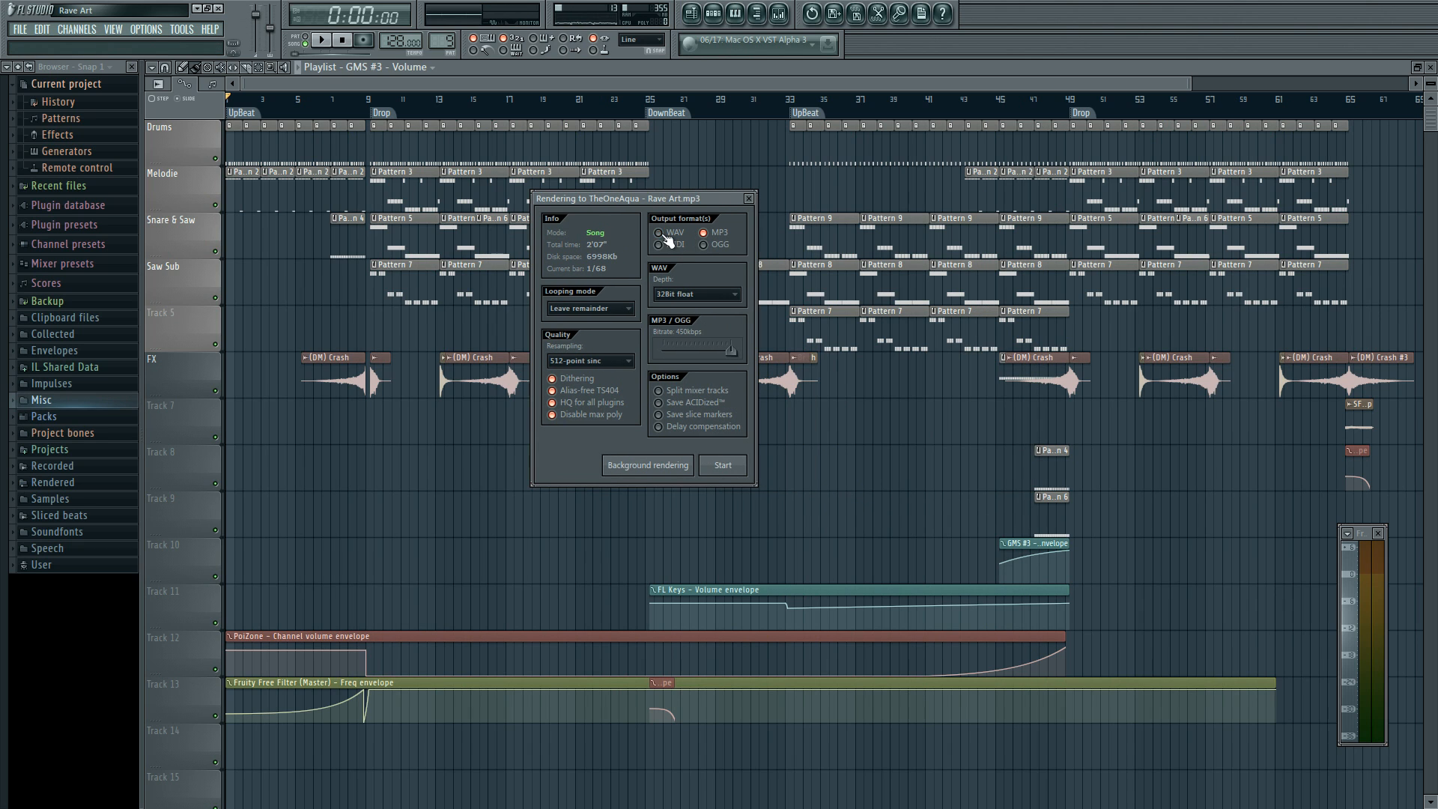
Toggle the output format between WAV and MP3 several times, ending on WAV only
{"action": "left_click", "coordinate": [704, 232]}
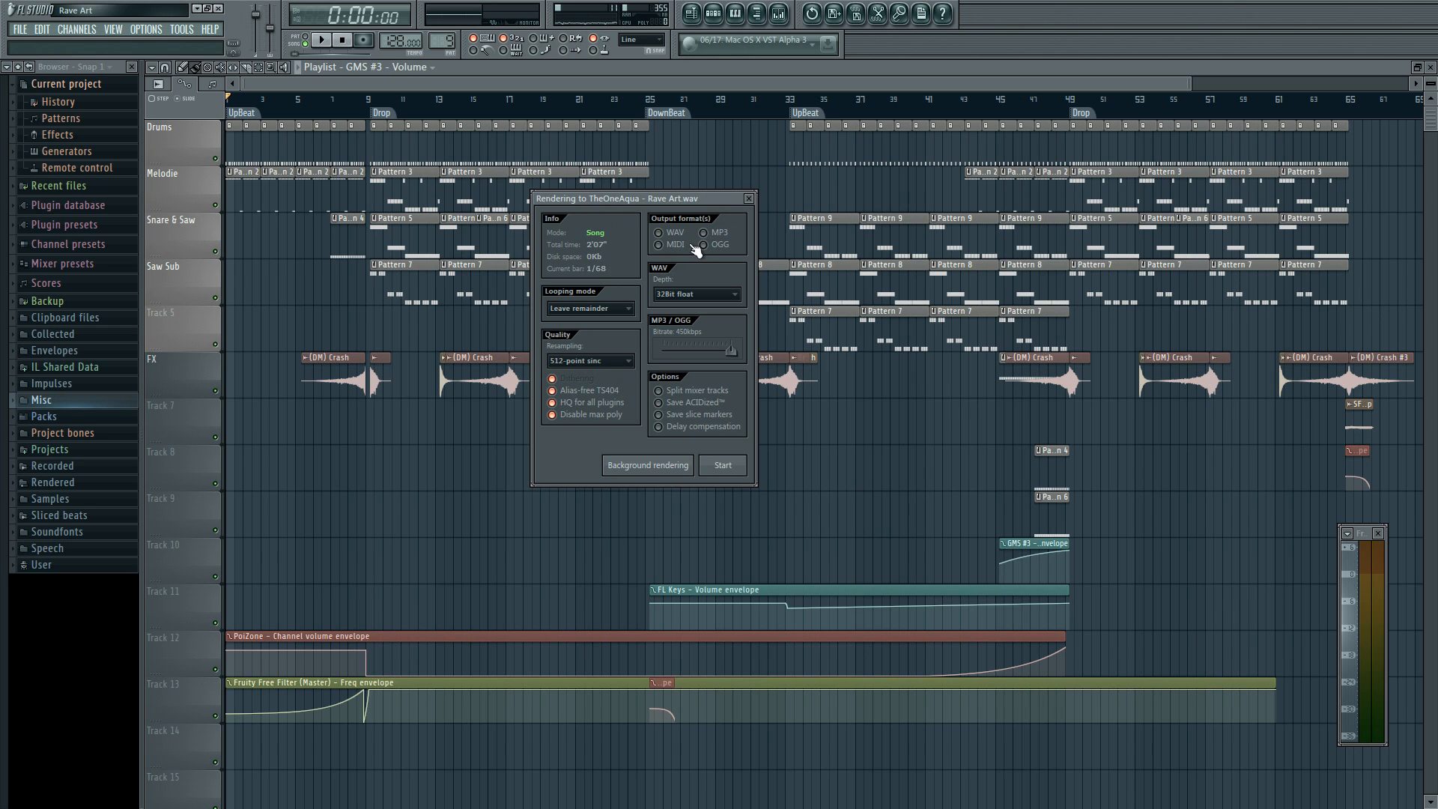
{"action": "left_click", "coordinate": [704, 232]}
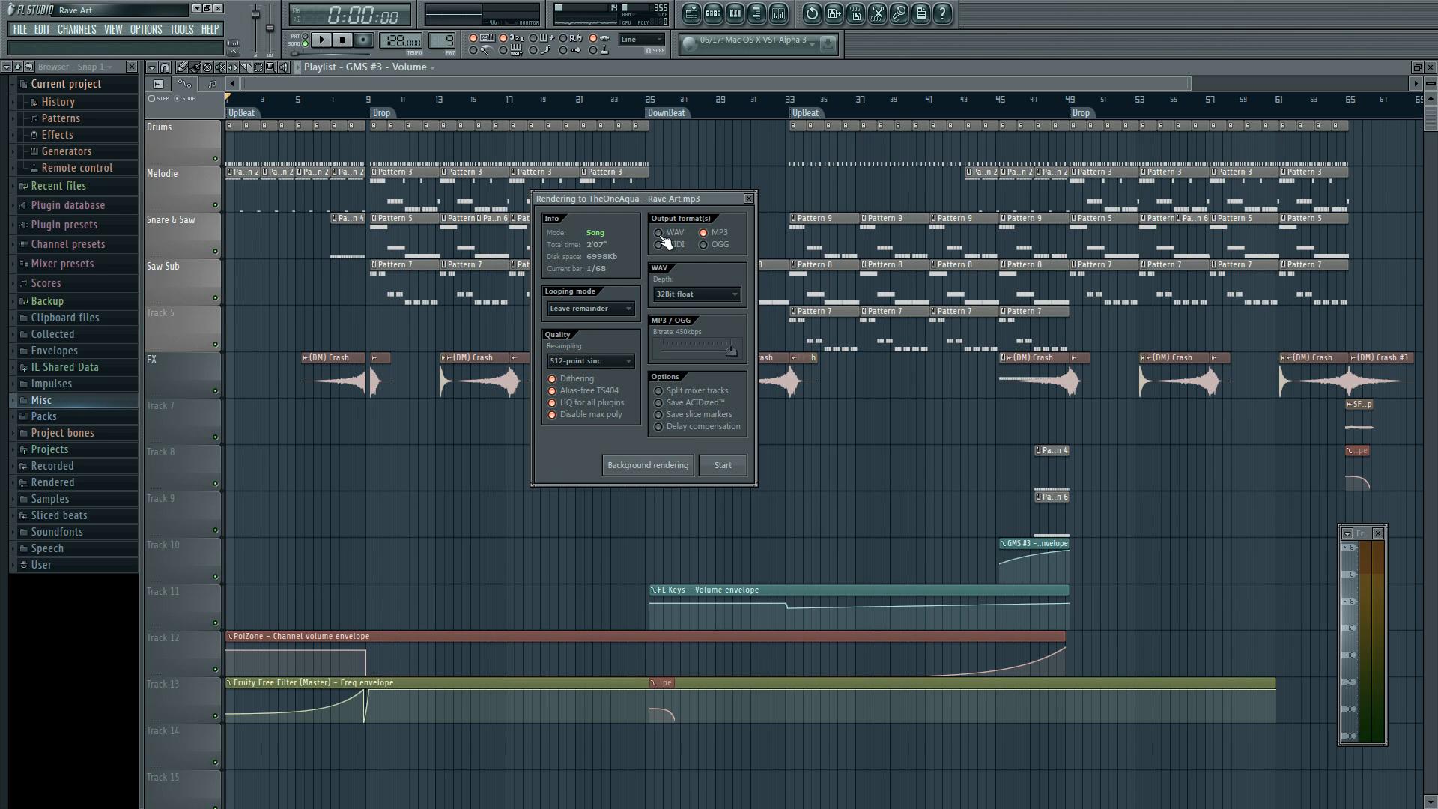
{"action": "left_click", "coordinate": [659, 232]}
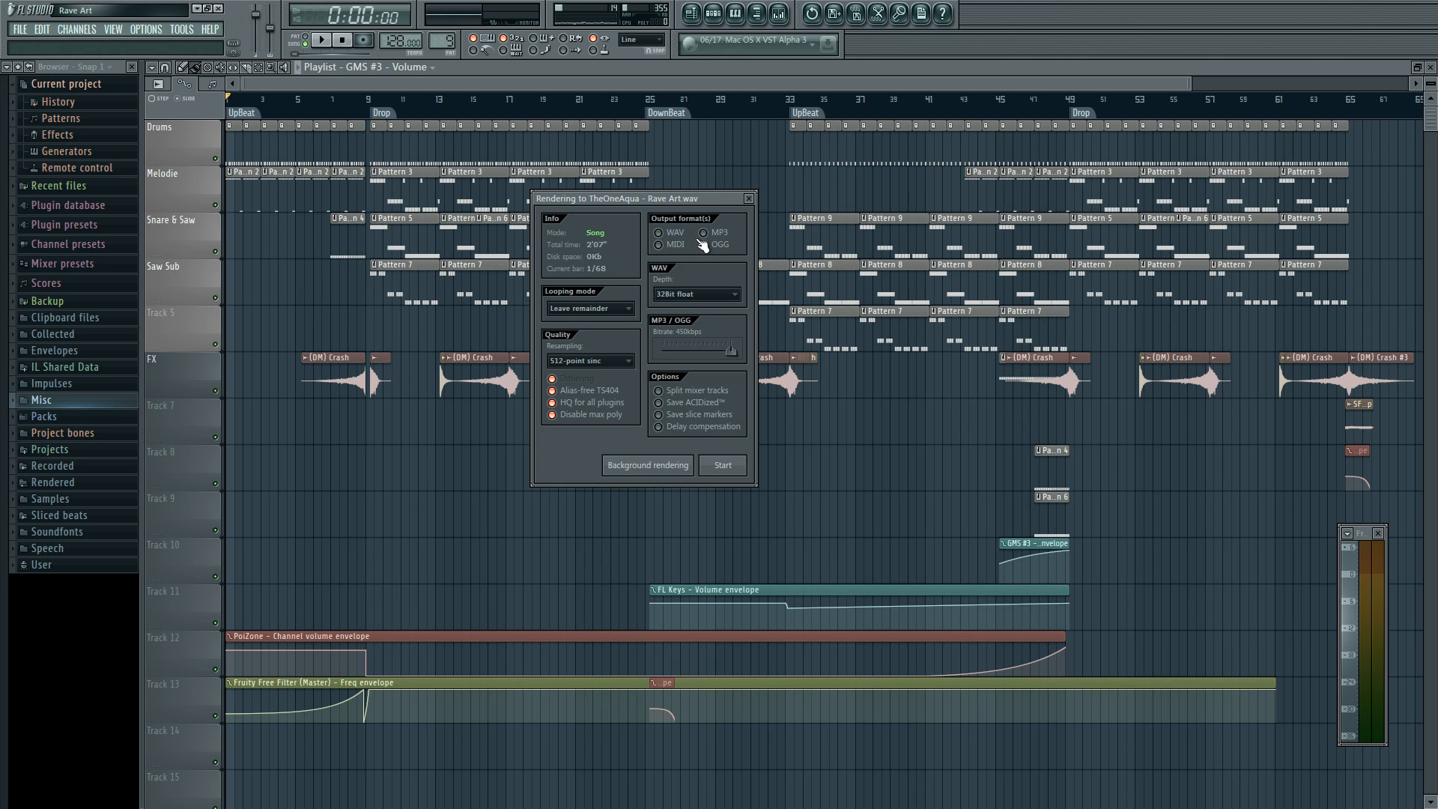
{"action": "left_click", "coordinate": [659, 233]}
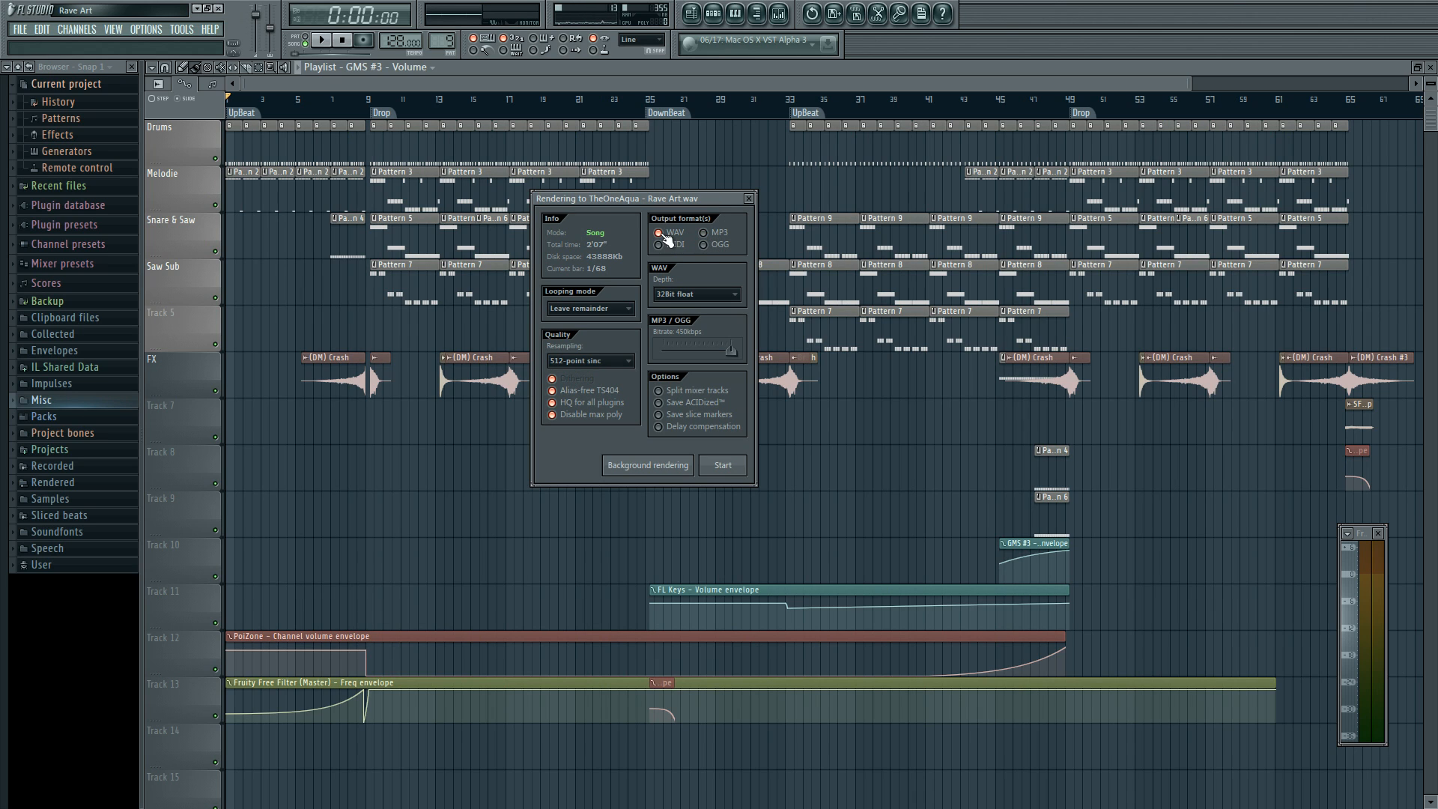
{"action": "left_click", "coordinate": [704, 232]}
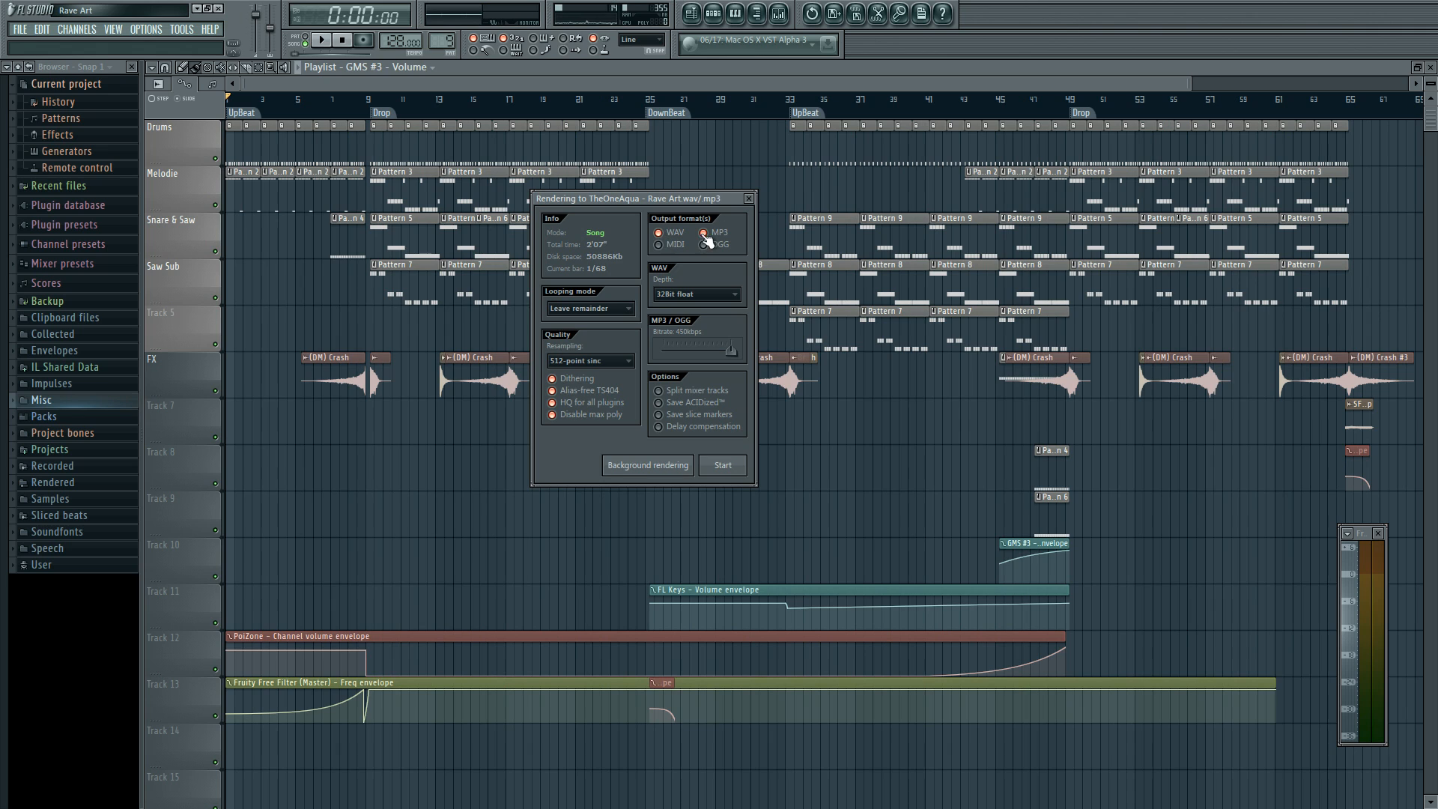
{"action": "left_click", "coordinate": [659, 232]}
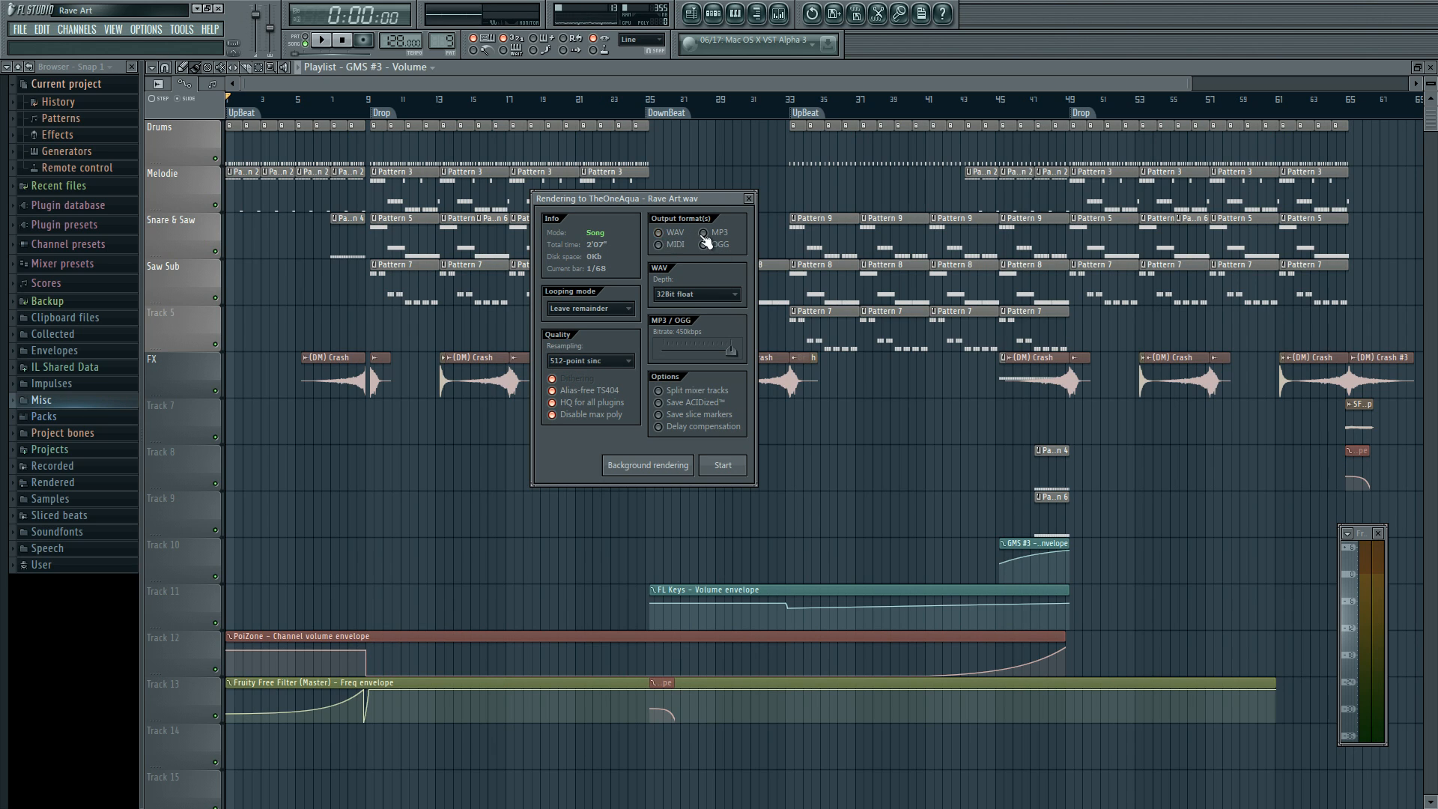
{"action": "left_click", "coordinate": [704, 232]}
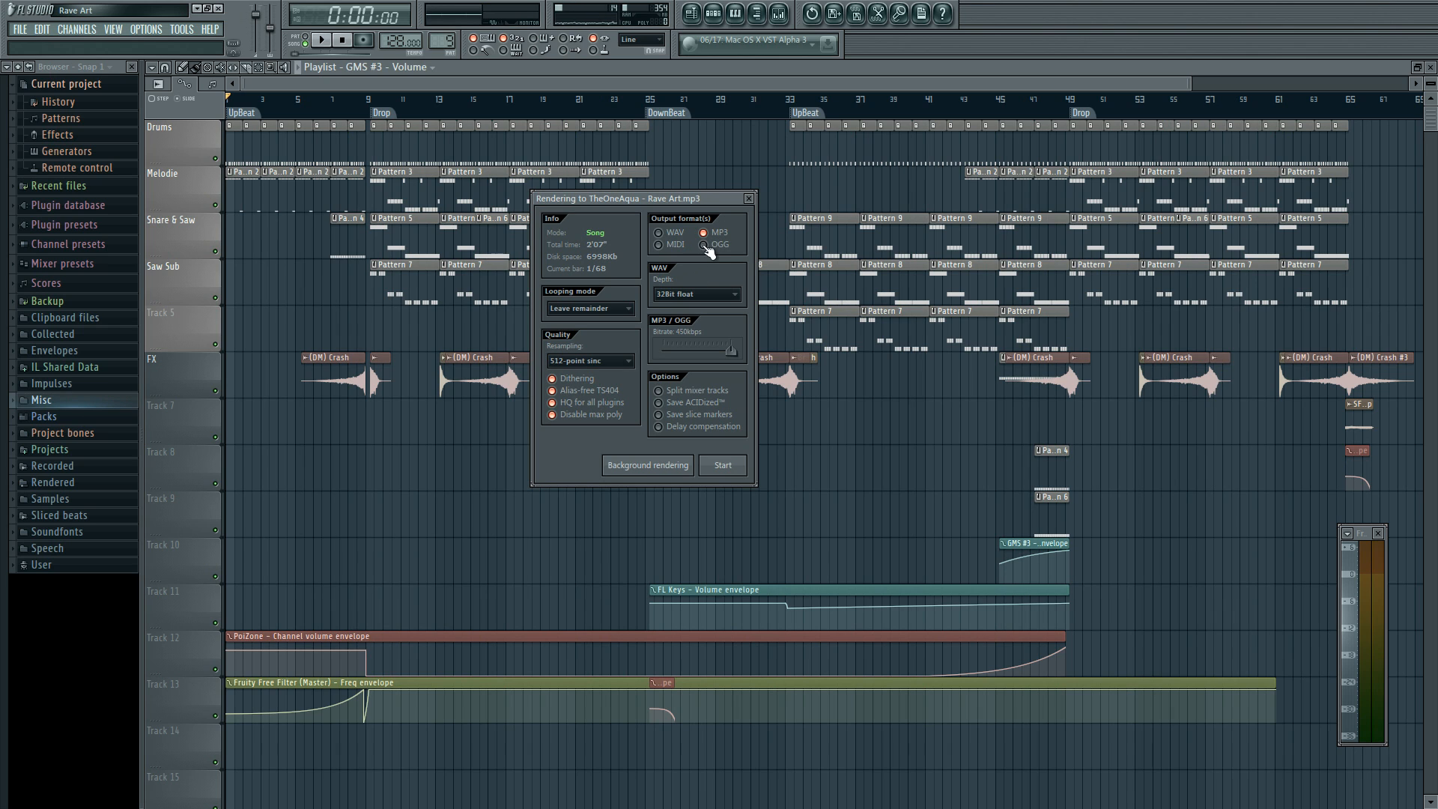
{"action": "left_click", "coordinate": [659, 232]}
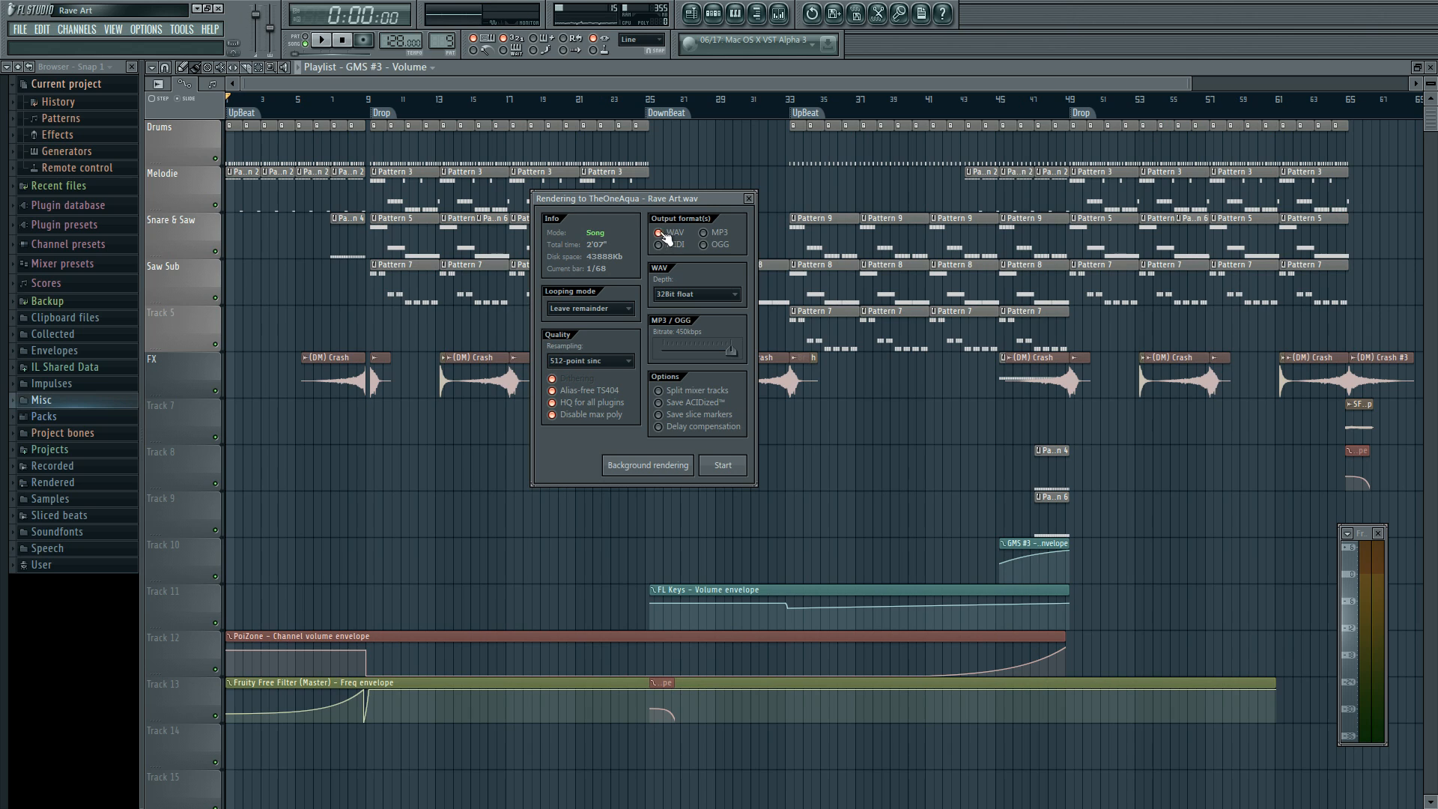
{"action": "left_click_drag", "start_coordinate": [639, 198], "coordinate": [862, 160]}
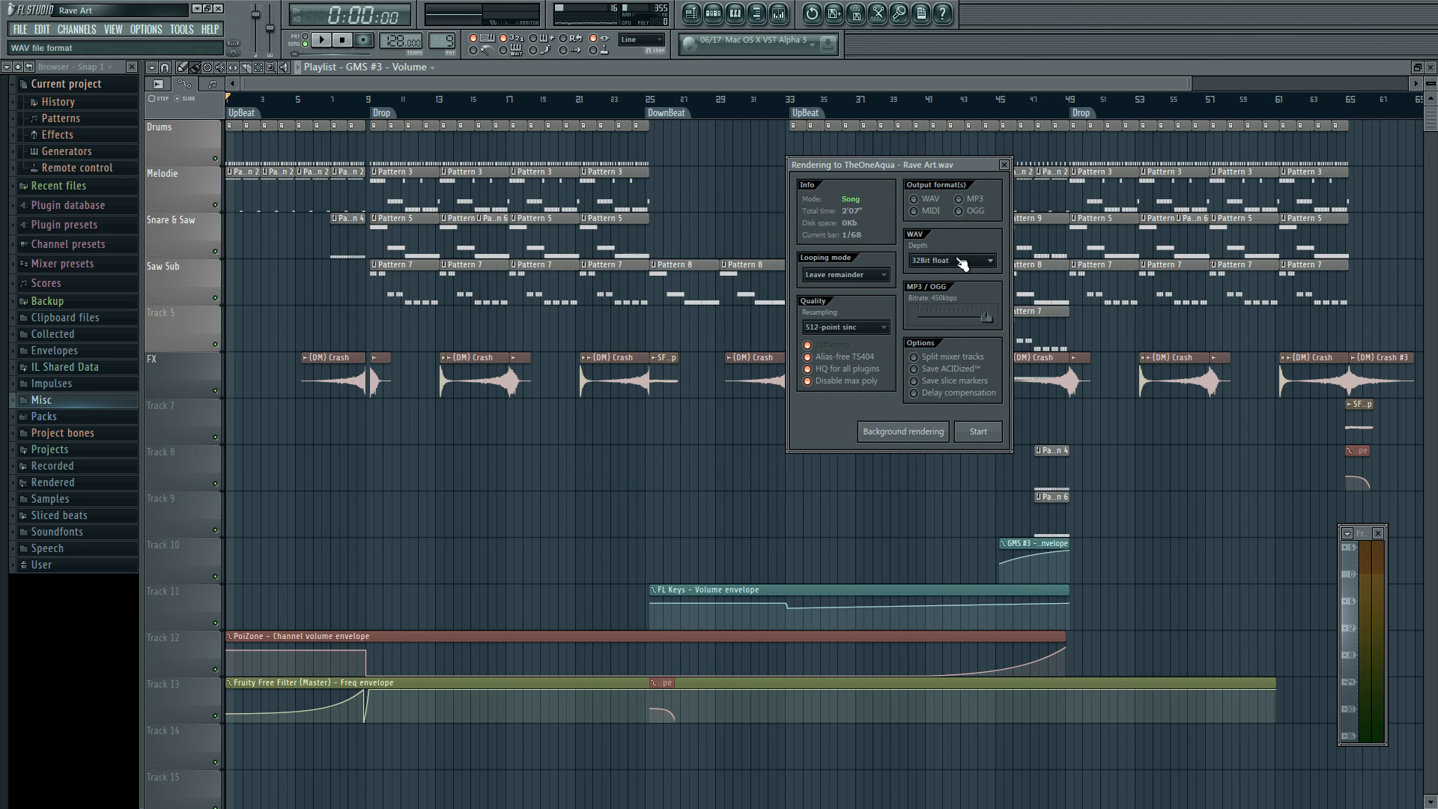
{"action": "mouse_move", "coordinate": [963, 177]}
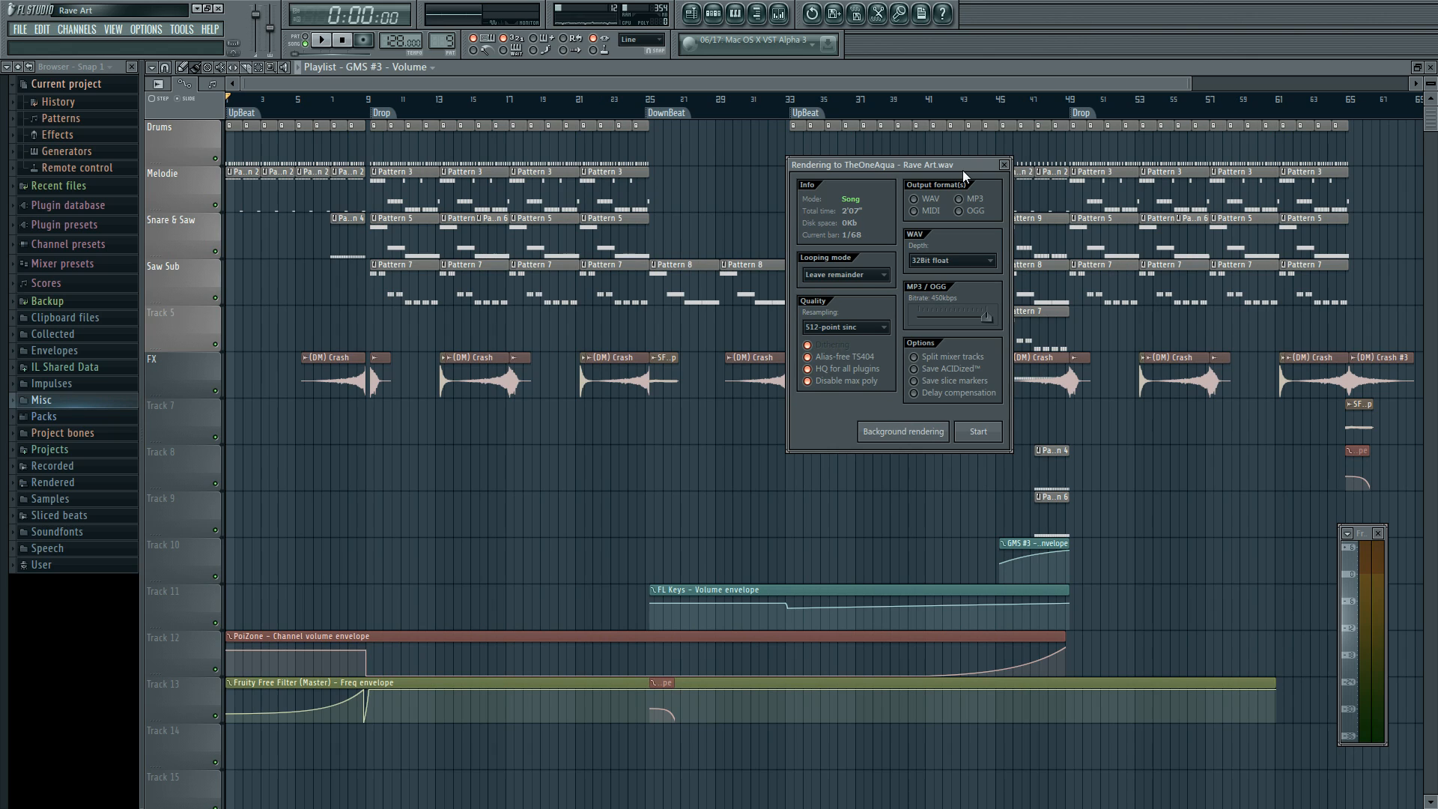
{"action": "mouse_move", "coordinate": [972, 177]}
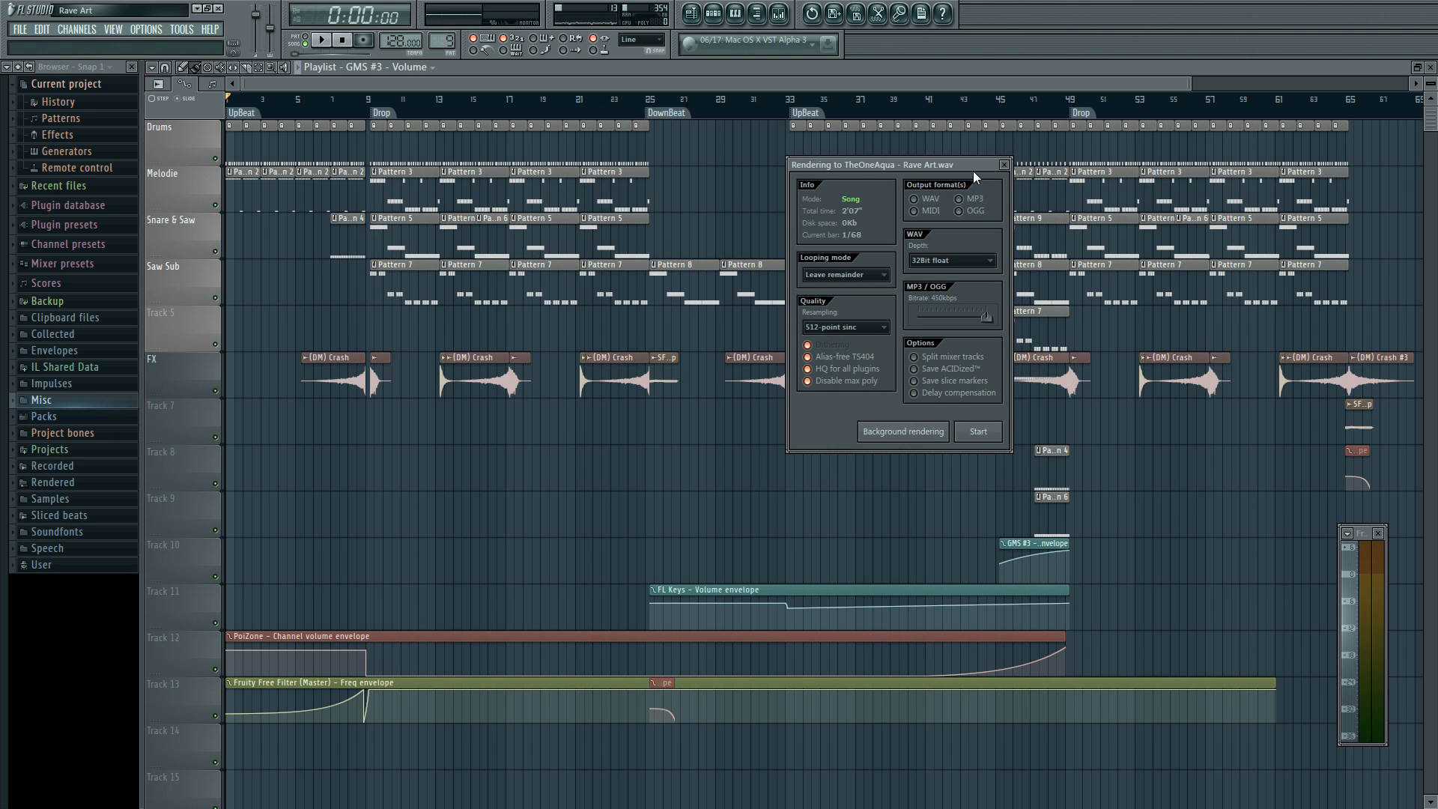